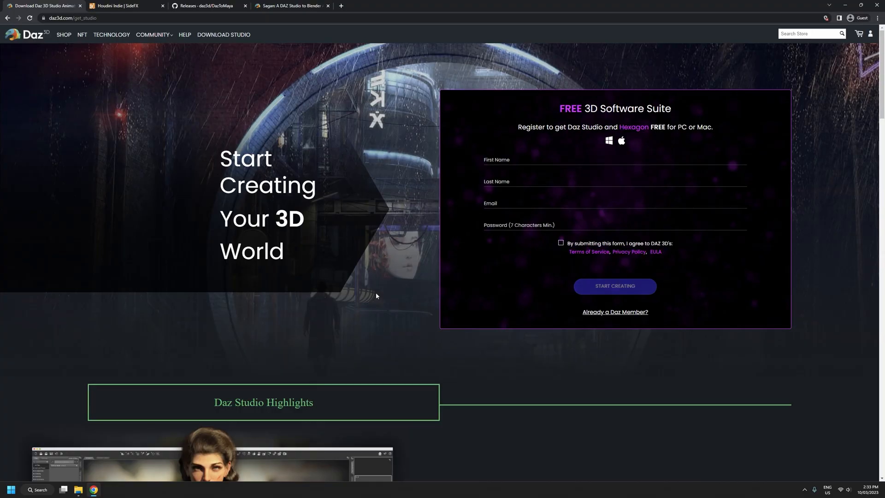
{"action": "mouse_move", "coordinate": [397, 281]}
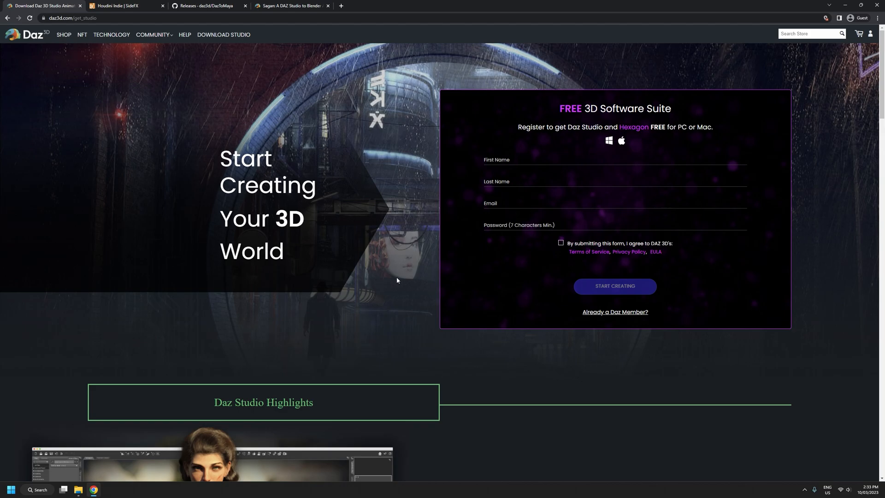
{"action": "mouse_move", "coordinate": [400, 214]}
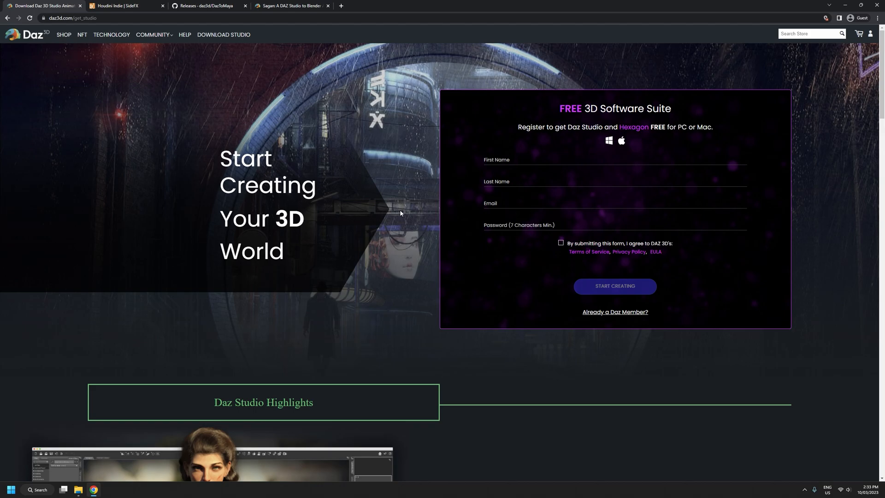
{"action": "mouse_move", "coordinate": [402, 213]}
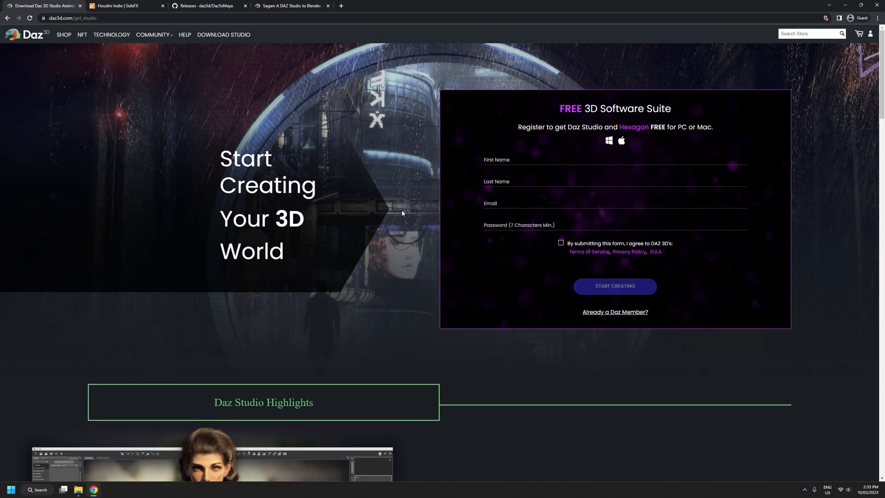
{"action": "mouse_move", "coordinate": [113, 96]}
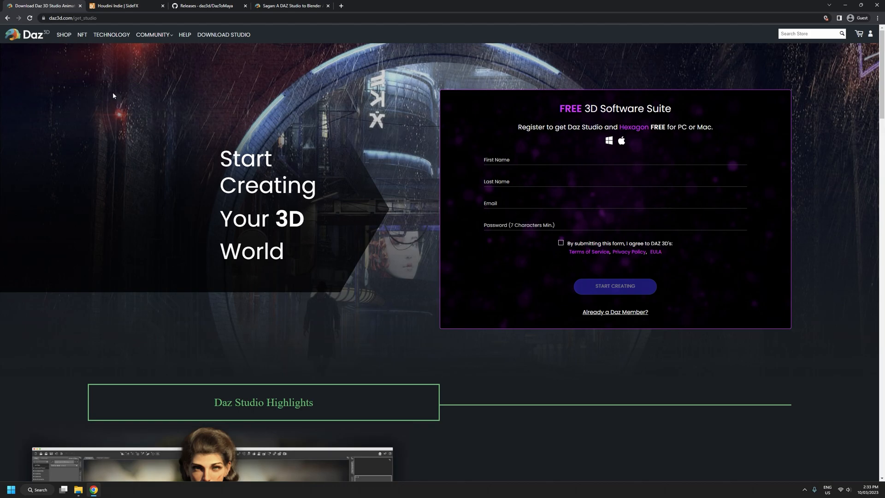
{"action": "mouse_move", "coordinate": [325, 122]}
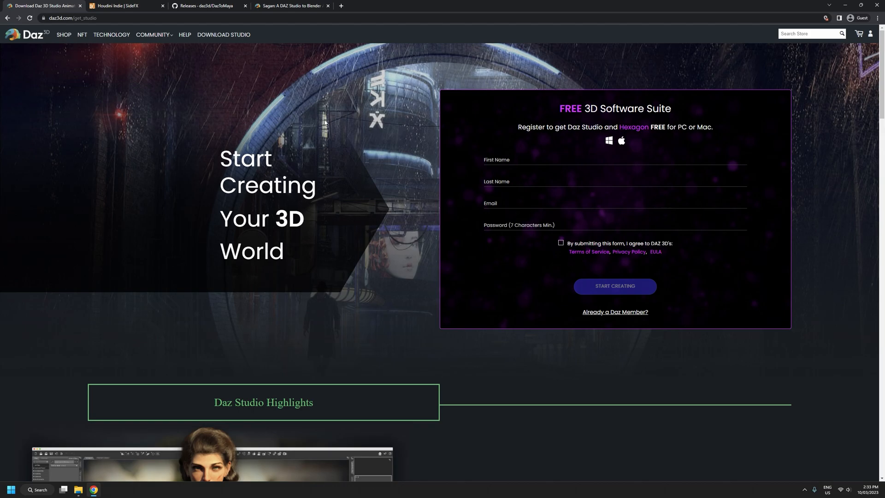
{"action": "mouse_move", "coordinate": [372, 176]}
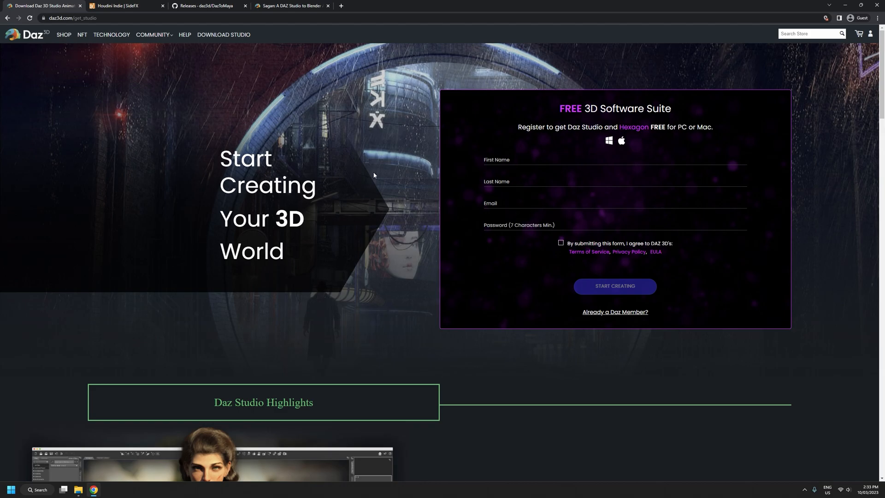
- Switch to the Houdini Indie page and review its description and $269/$399 pricing
{"action": "scroll", "scroll_direction": "down", "scroll_amount": 3}
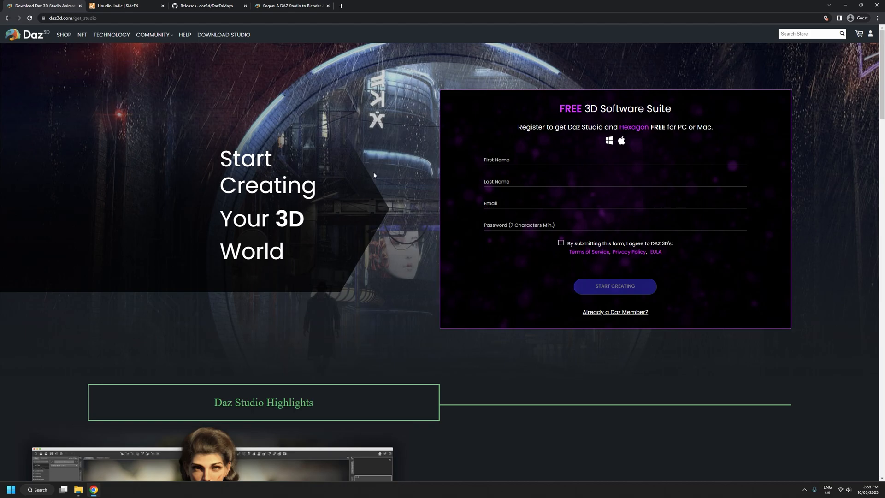
{"action": "left_click", "coordinate": [116, 6]}
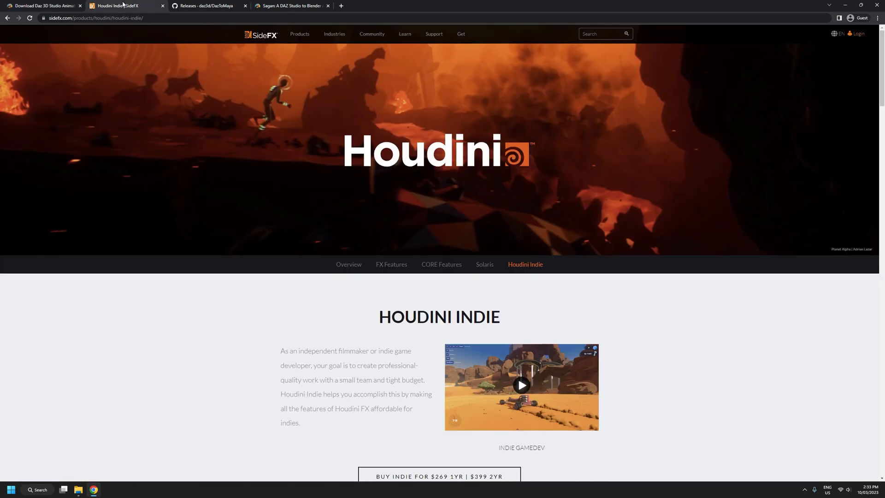
{"action": "scroll", "scroll_direction": "down", "scroll_amount": 3}
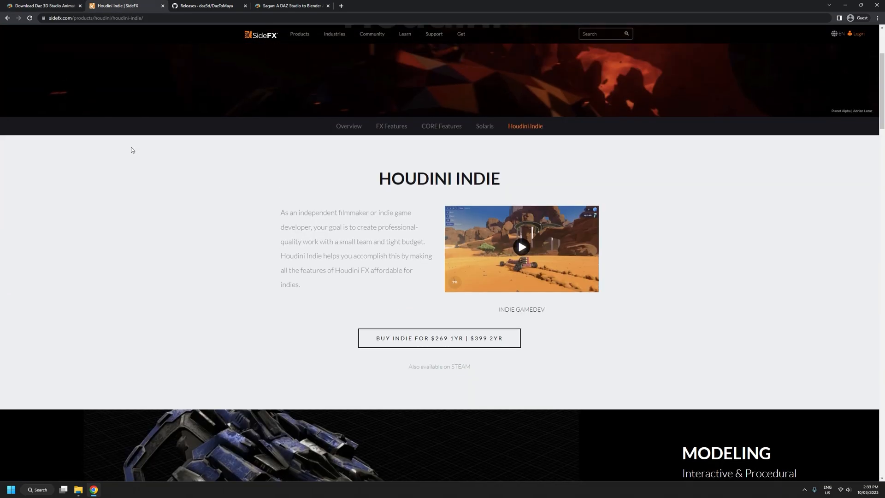
{"action": "mouse_move", "coordinate": [521, 187]}
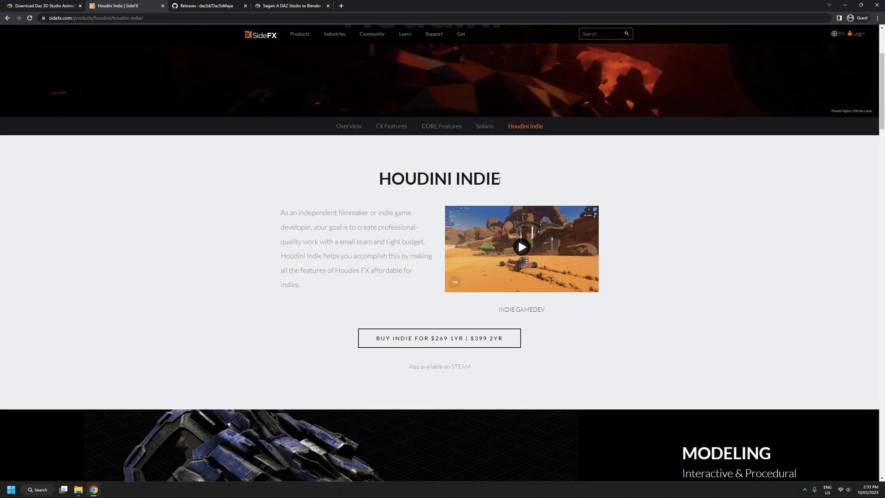
{"action": "mouse_move", "coordinate": [262, 204]}
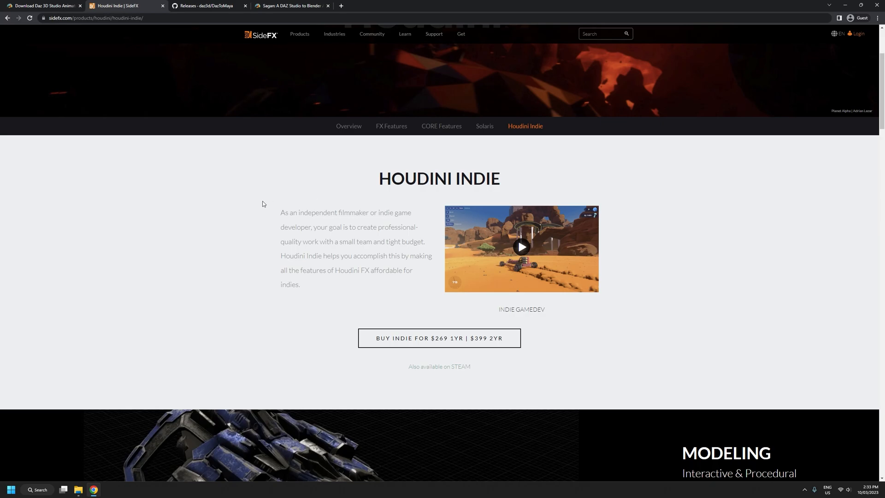
{"action": "mouse_move", "coordinate": [279, 214]}
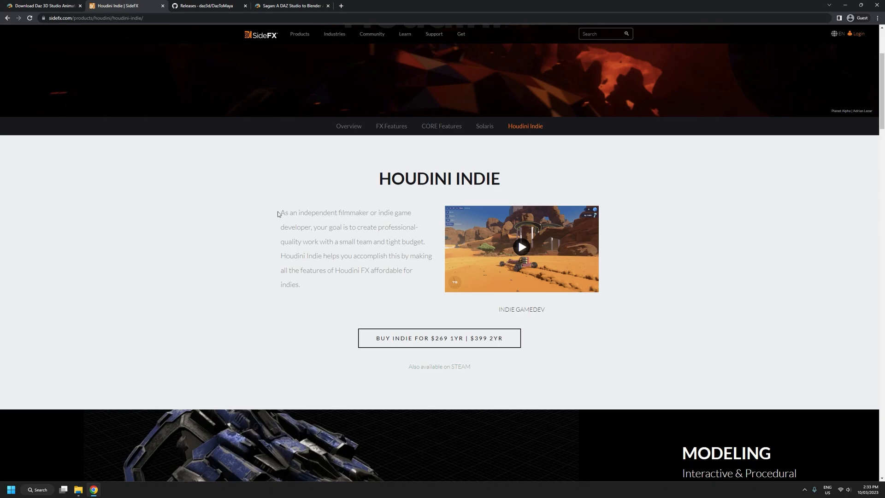
{"action": "mouse_move", "coordinate": [244, 219]}
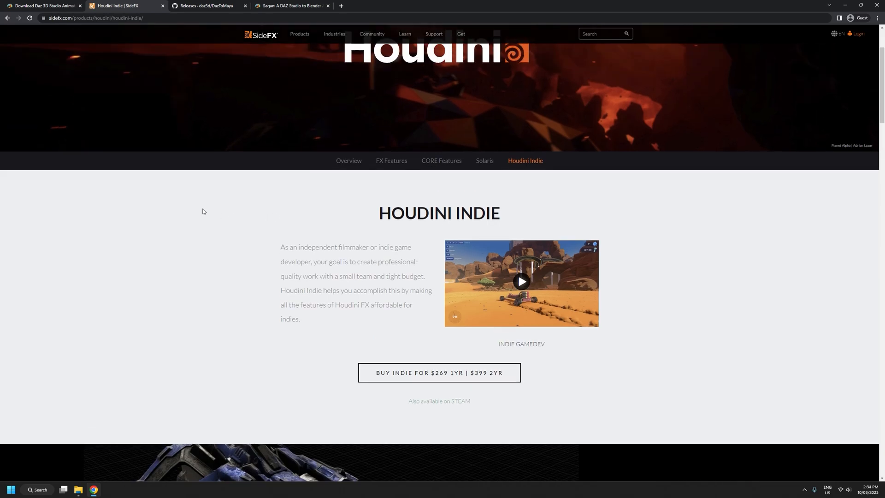
{"action": "scroll", "scroll_direction": "down", "scroll_amount": 3}
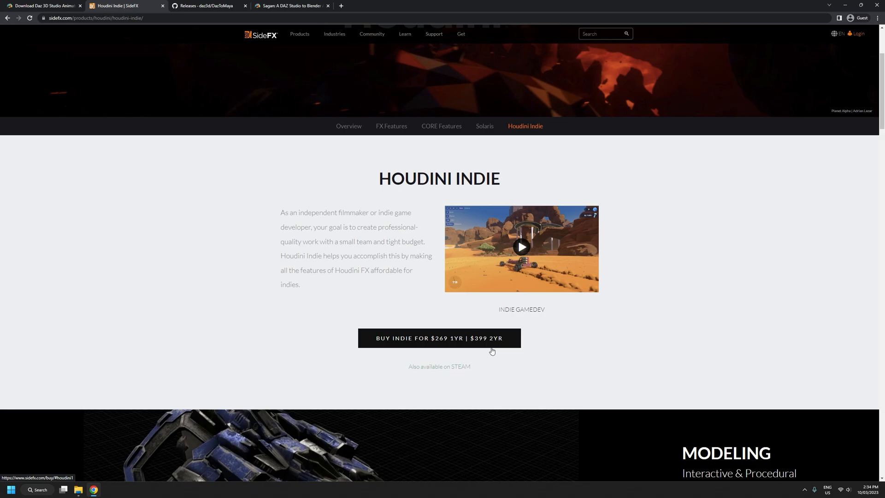
{"action": "mouse_move", "coordinate": [506, 346]}
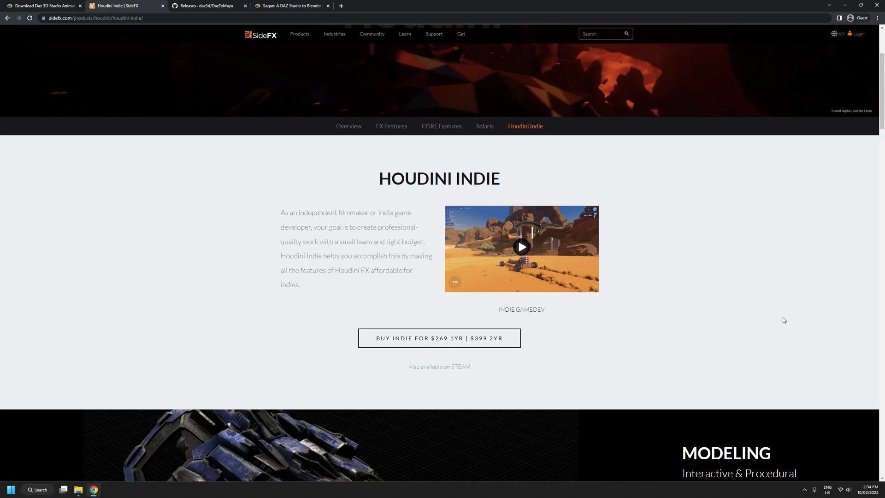
{"action": "mouse_move", "coordinate": [60, 40]}
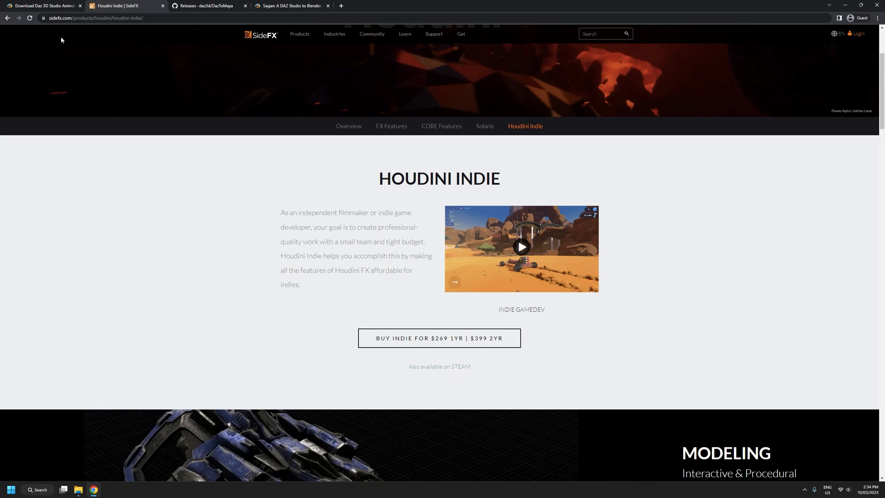
{"action": "mouse_move", "coordinate": [461, 367]}
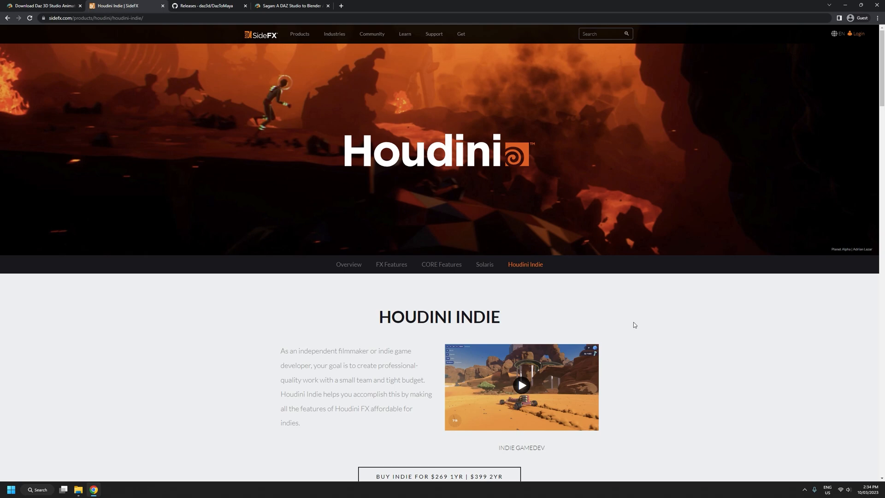
{"action": "scroll", "scroll_direction": "down", "scroll_amount": 3}
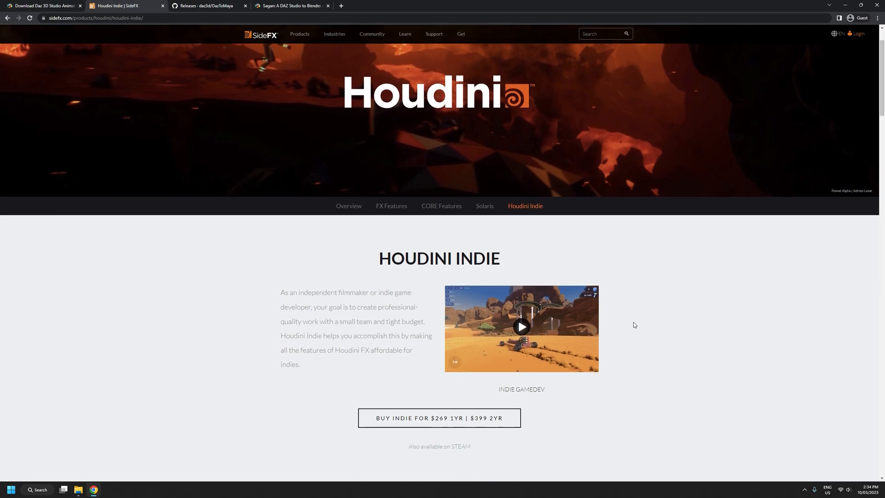
{"action": "scroll", "scroll_direction": "down", "scroll_amount": 3}
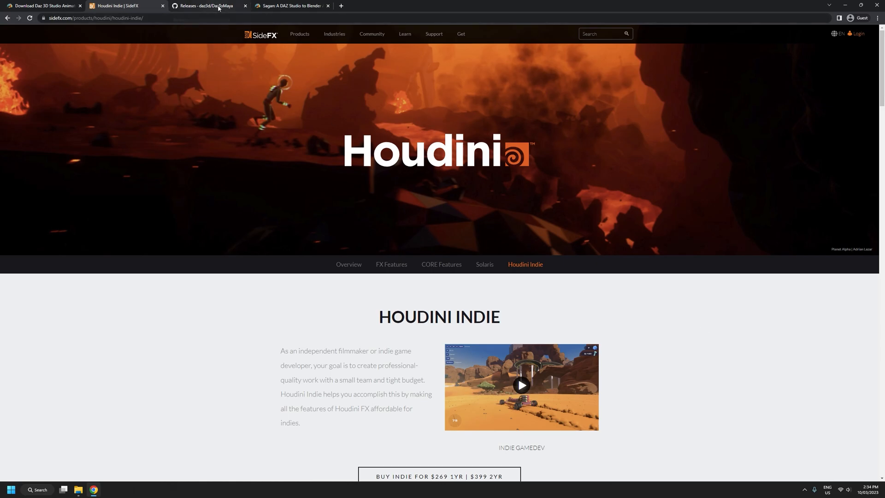
- Download dzmayabridge.dll.v2022.2.12.36.zip from the DazToMaya 2022.2.12 release assets
{"action": "left_click", "coordinate": [207, 6]}
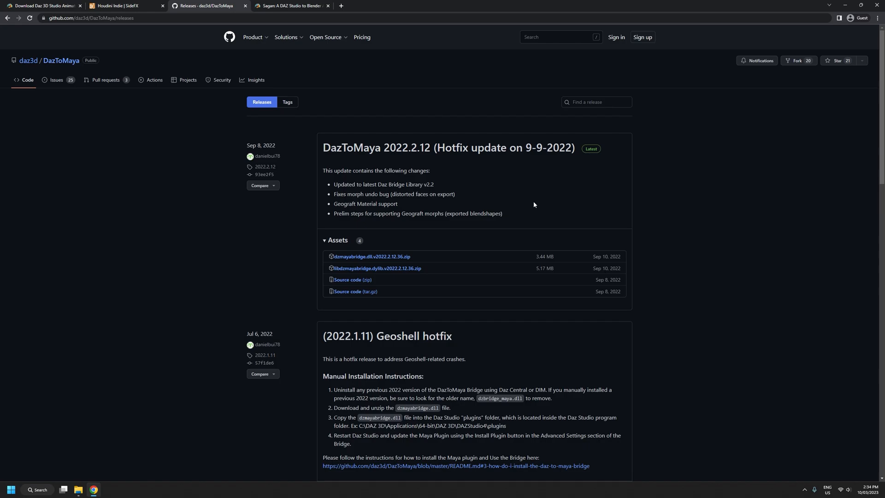
{"action": "mouse_move", "coordinate": [453, 259]}
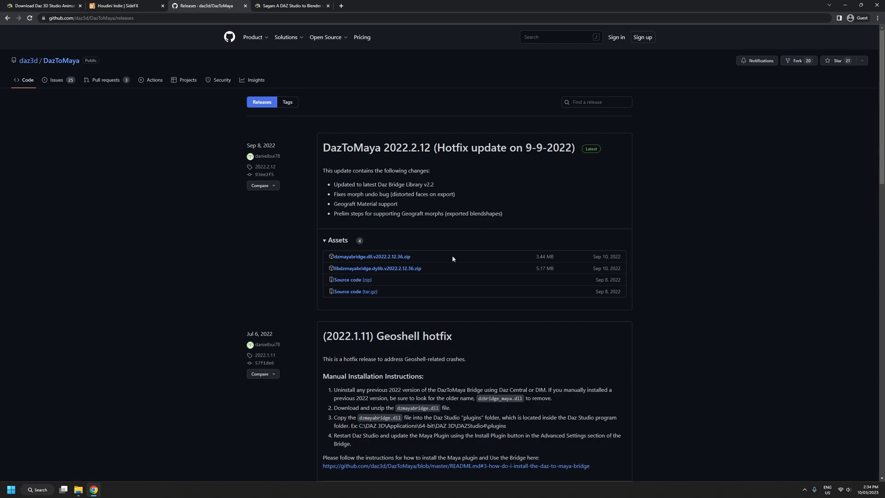
{"action": "mouse_move", "coordinate": [465, 257]}
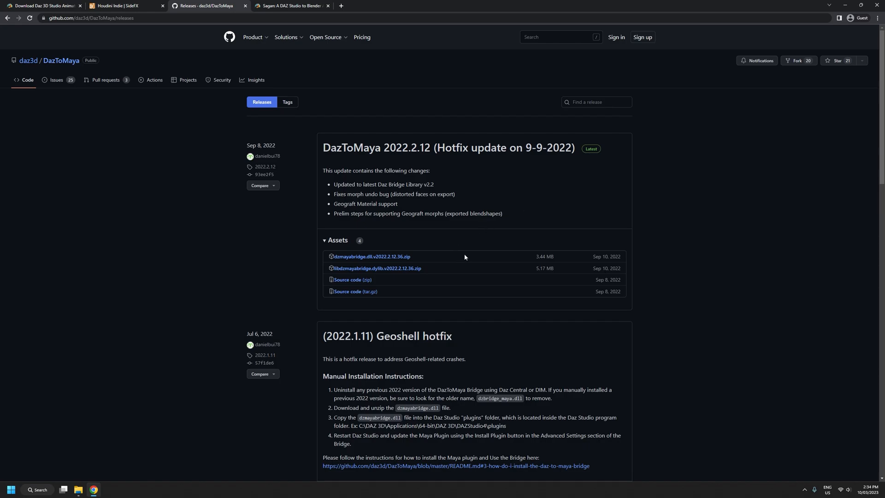
{"action": "mouse_move", "coordinate": [508, 261]}
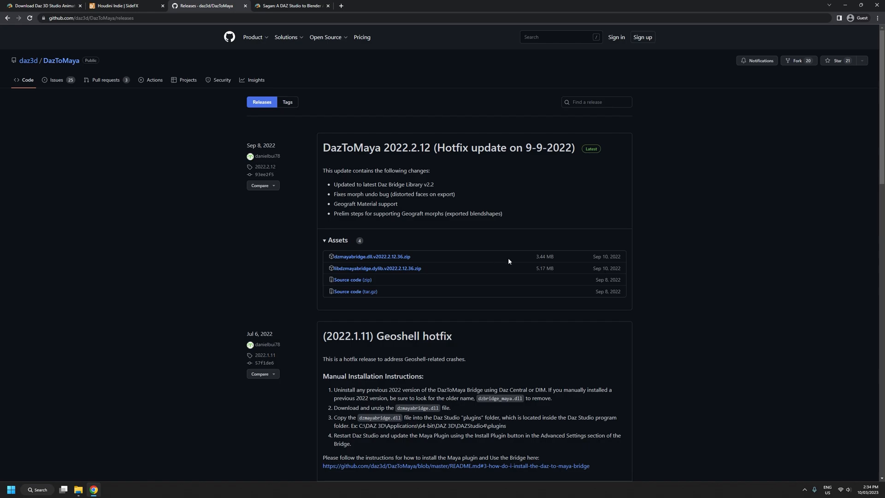
{"action": "scroll", "scroll_direction": "down", "scroll_amount": 3}
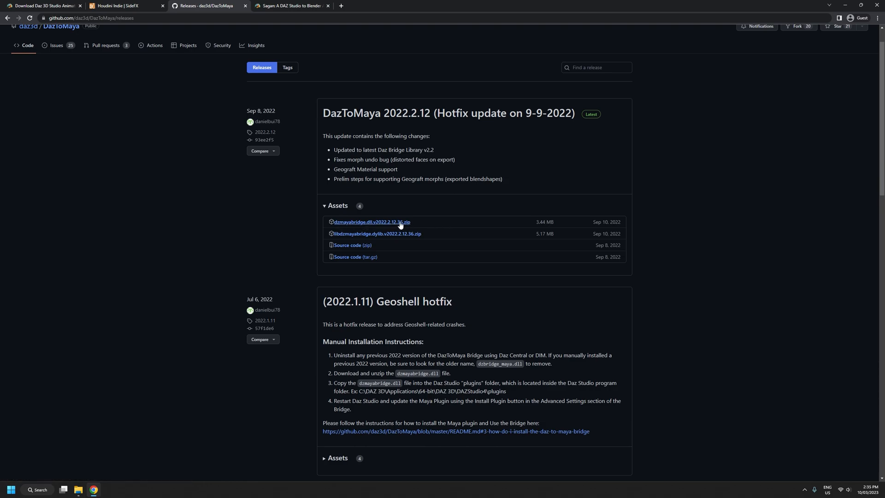
{"action": "mouse_move", "coordinate": [372, 222]}
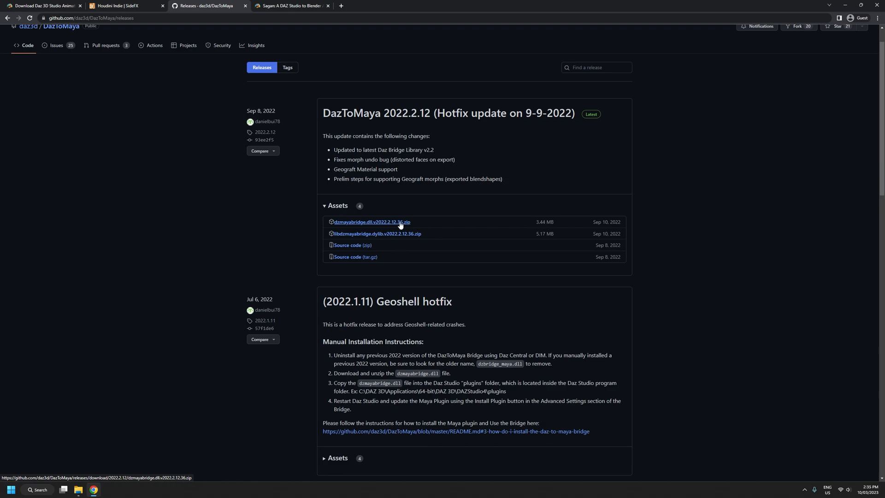
{"action": "left_click", "coordinate": [372, 222]}
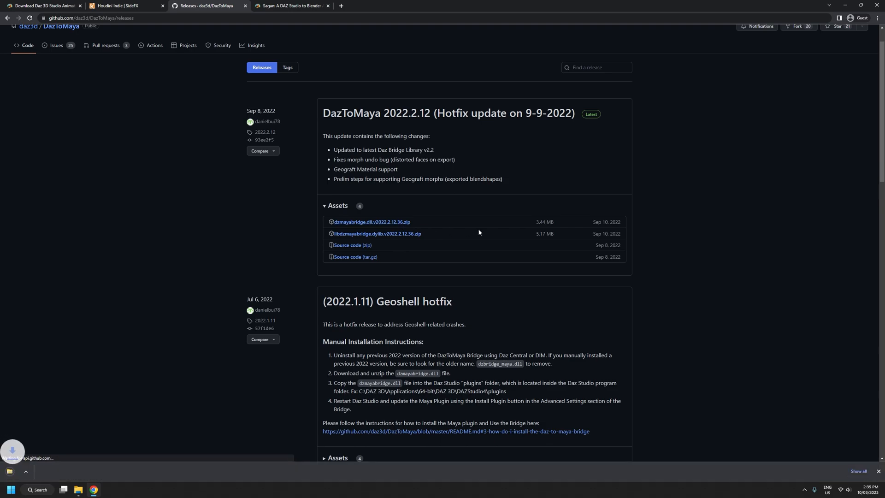
{"action": "left_click", "coordinate": [371, 222]}
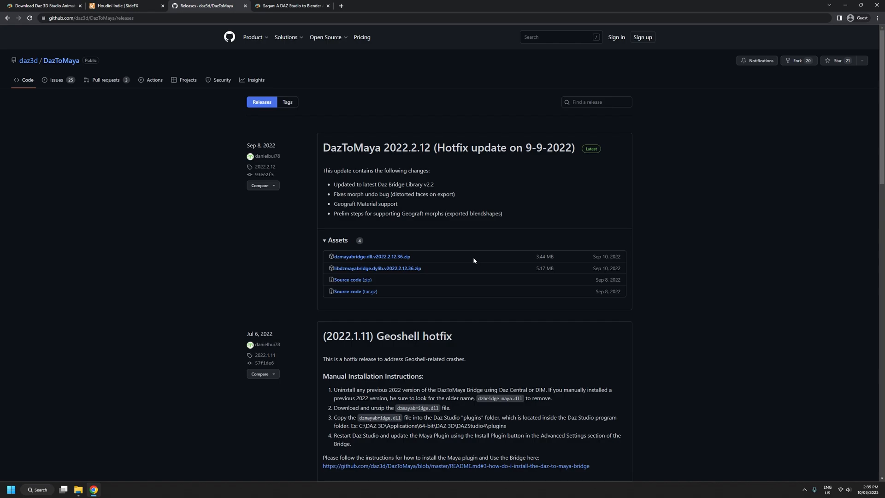
{"action": "mouse_move", "coordinate": [243, 255]}
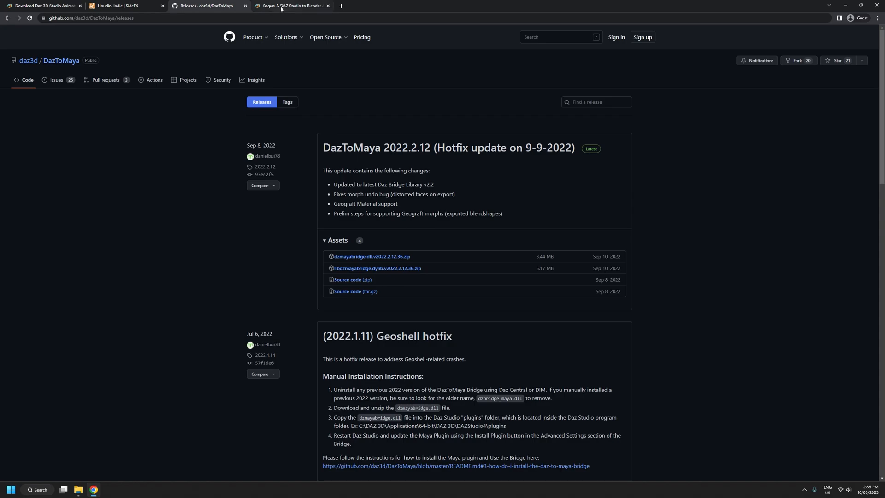
- Switch to the Sagan Alembic exporter forum thread and scroll its first page
{"action": "left_click", "coordinate": [291, 5]}
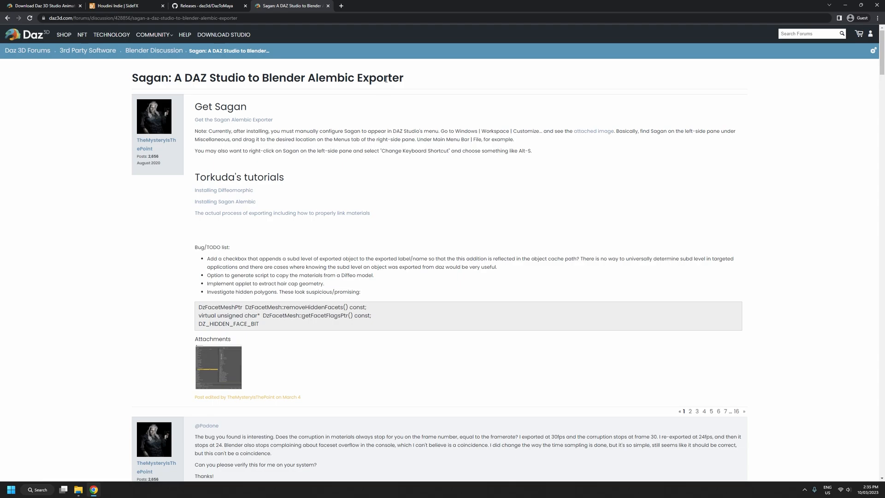
{"action": "mouse_move", "coordinate": [506, 232]}
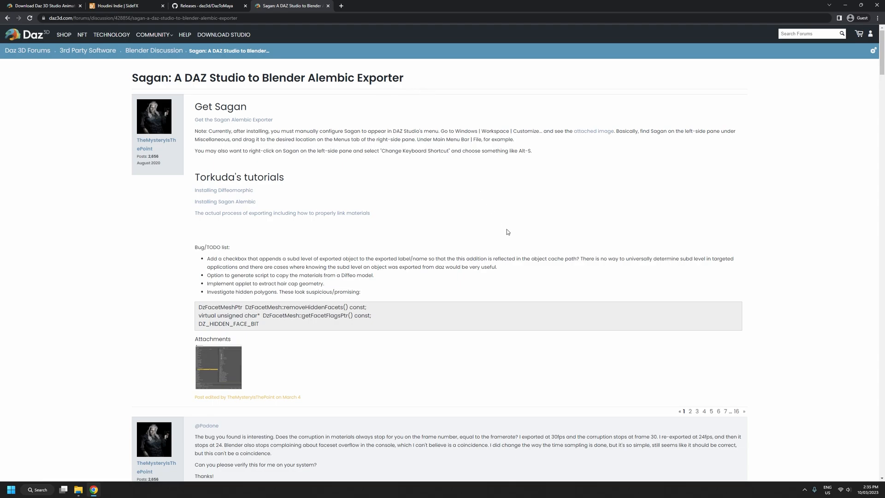
{"action": "mouse_move", "coordinate": [444, 216]}
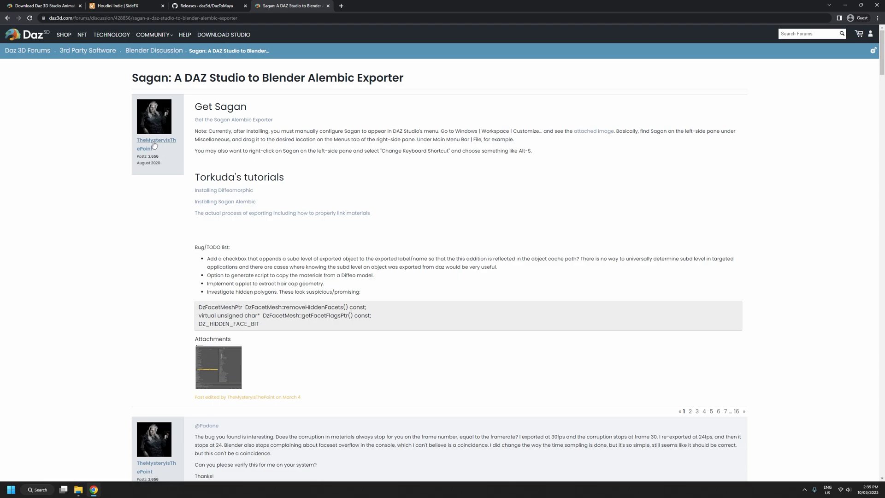
{"action": "mouse_move", "coordinate": [27, 50]}
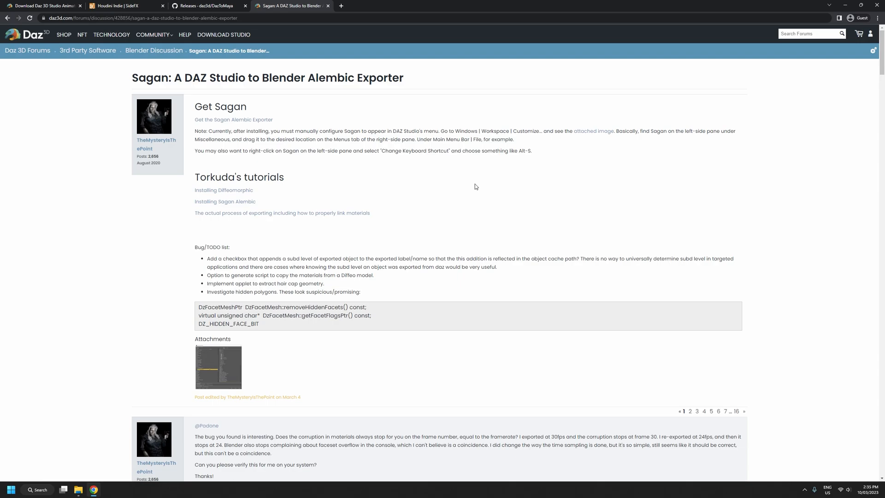
{"action": "mouse_move", "coordinate": [202, 164]}
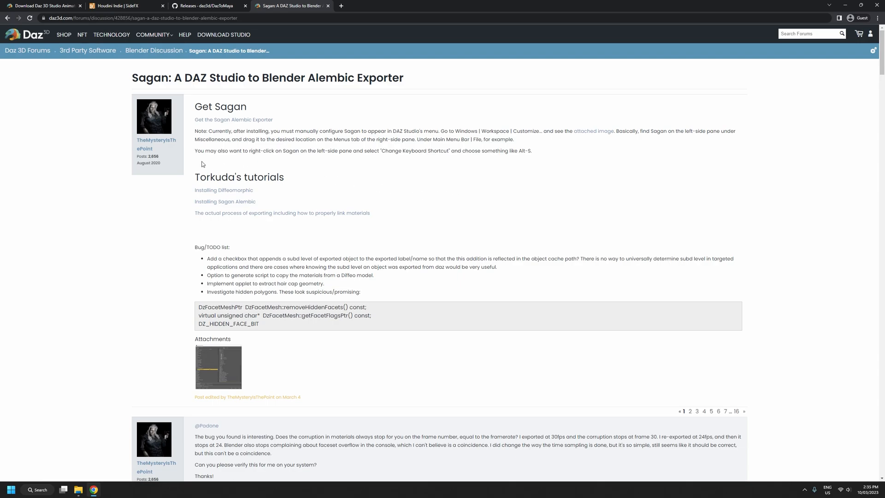
{"action": "mouse_move", "coordinate": [466, 201]}
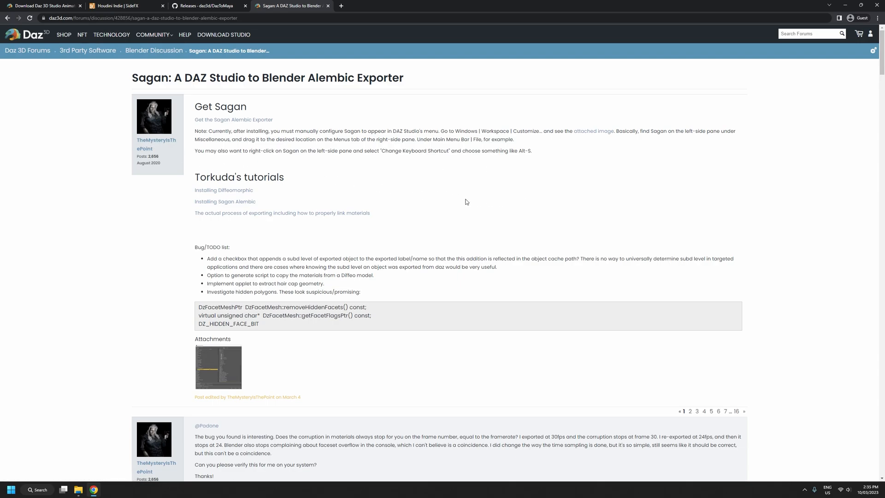
{"action": "mouse_move", "coordinate": [542, 194]}
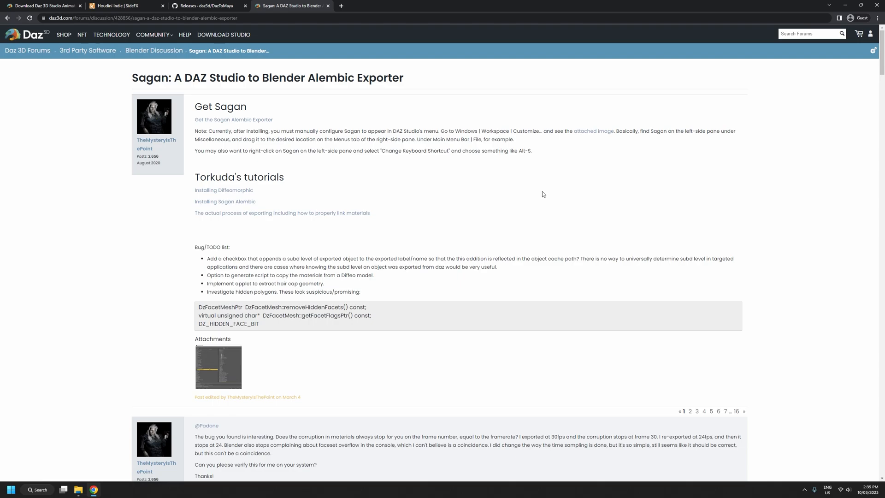
{"action": "scroll", "scroll_direction": "down", "scroll_amount": 3}
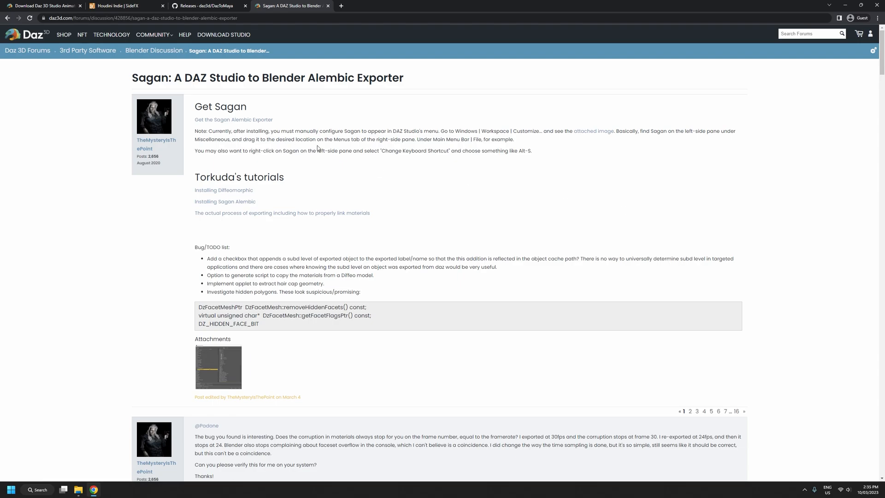
{"action": "mouse_move", "coordinate": [527, 182]}
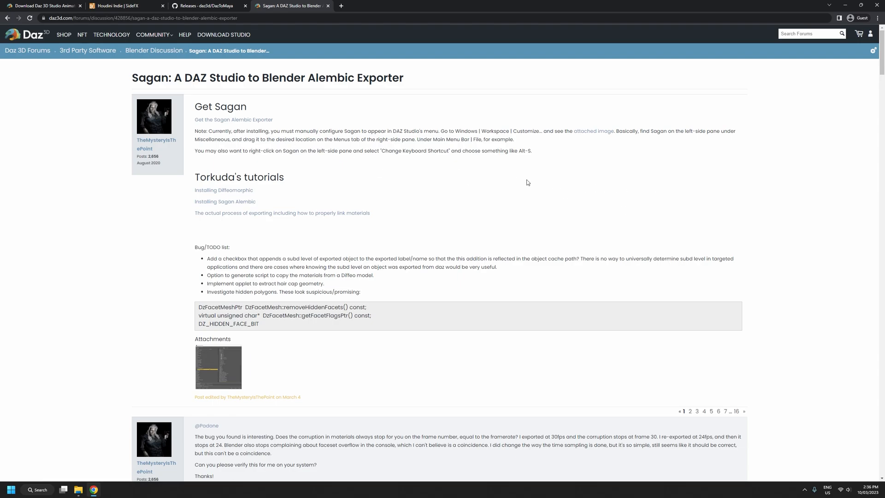
{"action": "mouse_move", "coordinate": [513, 169]}
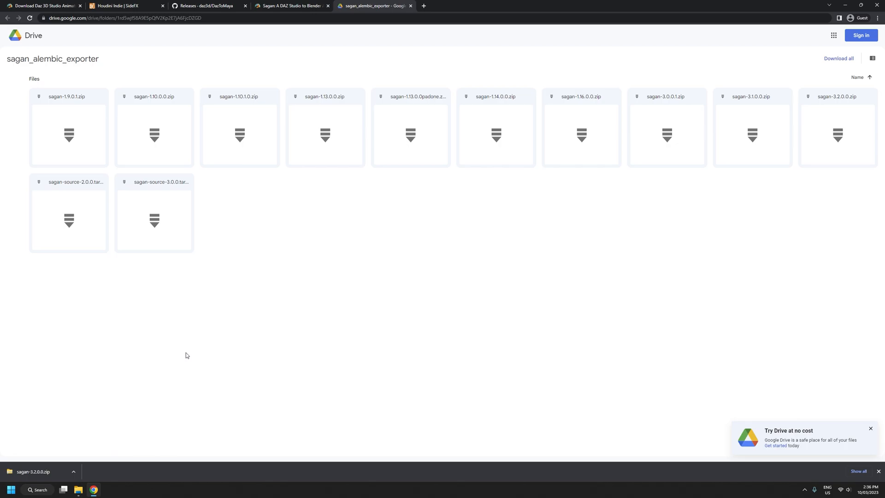
{"action": "mouse_move", "coordinate": [225, 349]}
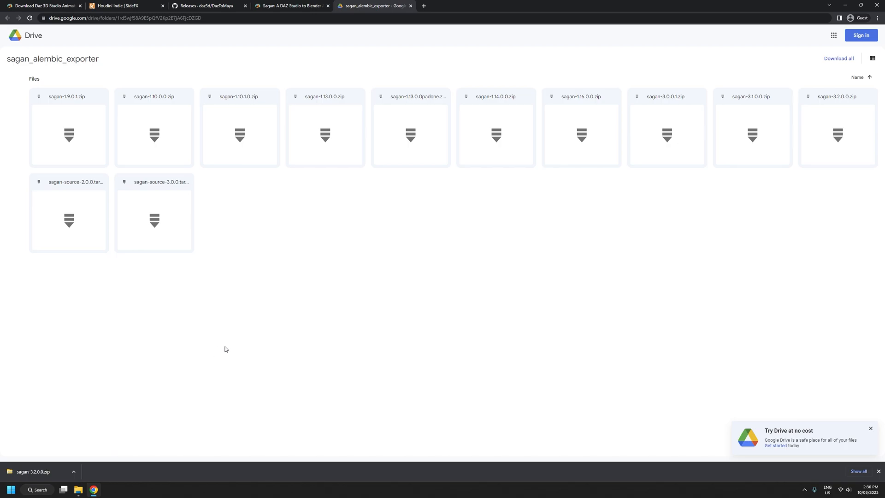
{"action": "mouse_move", "coordinate": [398, 277]}
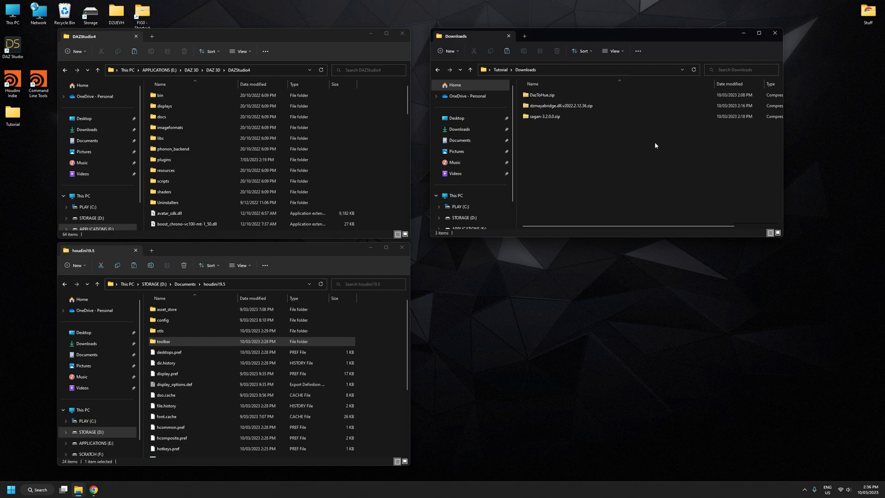
- Select the DazToHue, dzmayabridge and sagan-3.2.0.0 zips and WinRAR-extract each to separate folders
{"action": "left_click", "coordinate": [543, 115]}
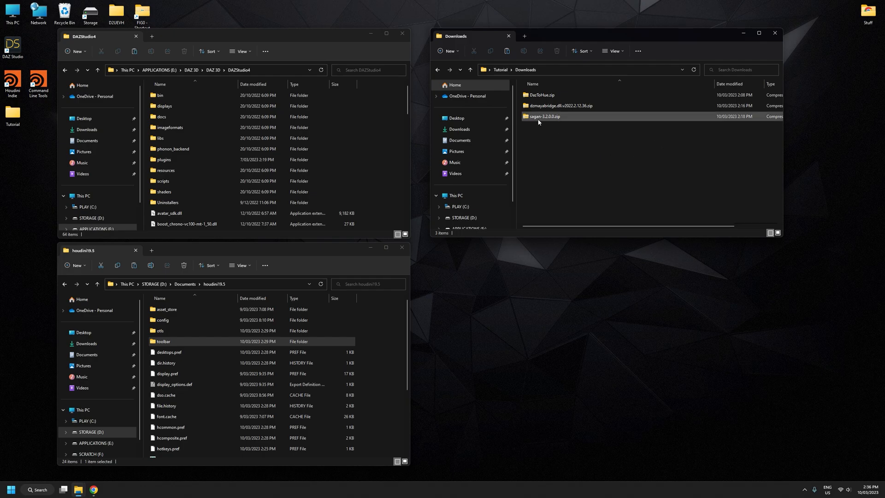
{"action": "left_click", "coordinate": [560, 106]}
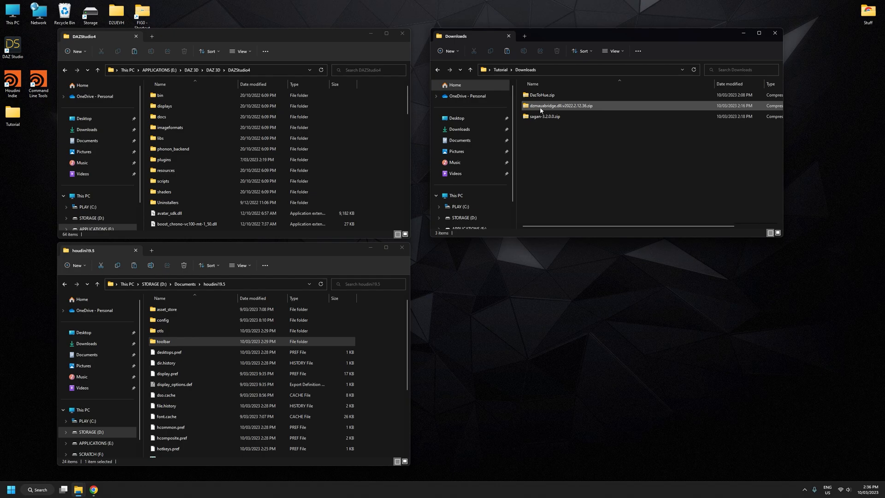
{"action": "left_click", "coordinate": [540, 94]}
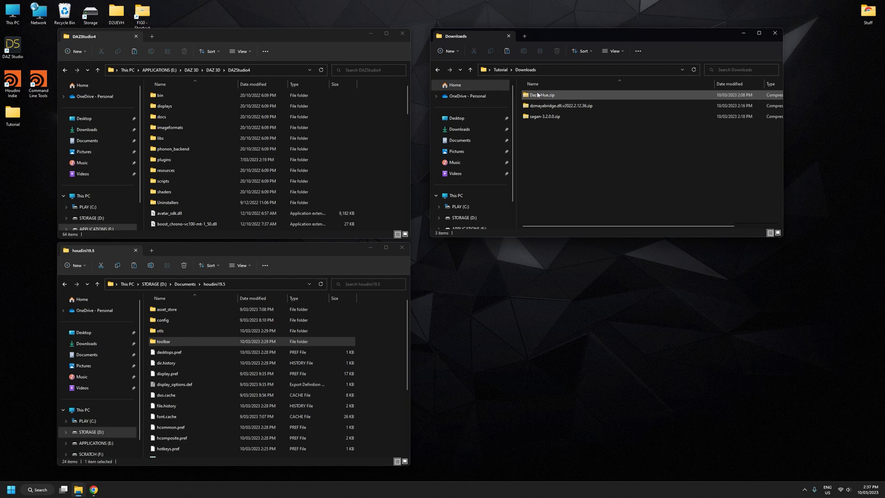
{"action": "left_click", "coordinate": [543, 94]}
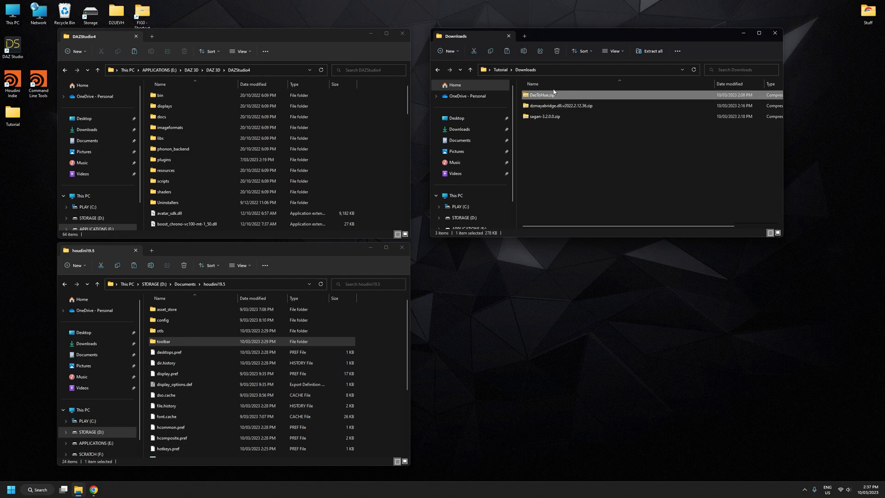
{"action": "mouse_move", "coordinate": [642, 196]}
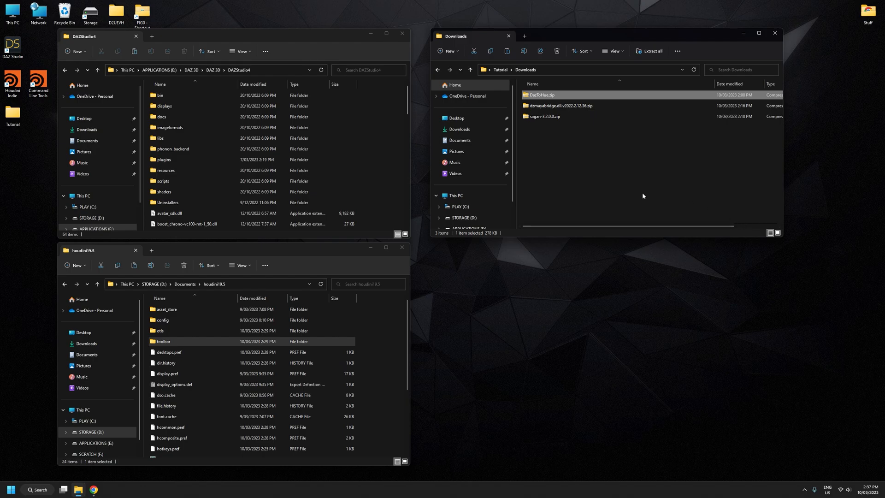
{"action": "mouse_move", "coordinate": [584, 162]}
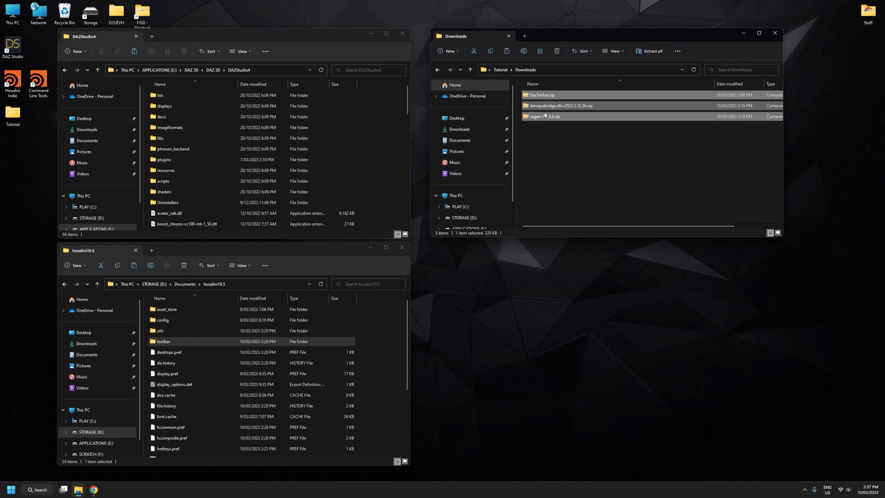
{"action": "right_click", "coordinate": [544, 117]}
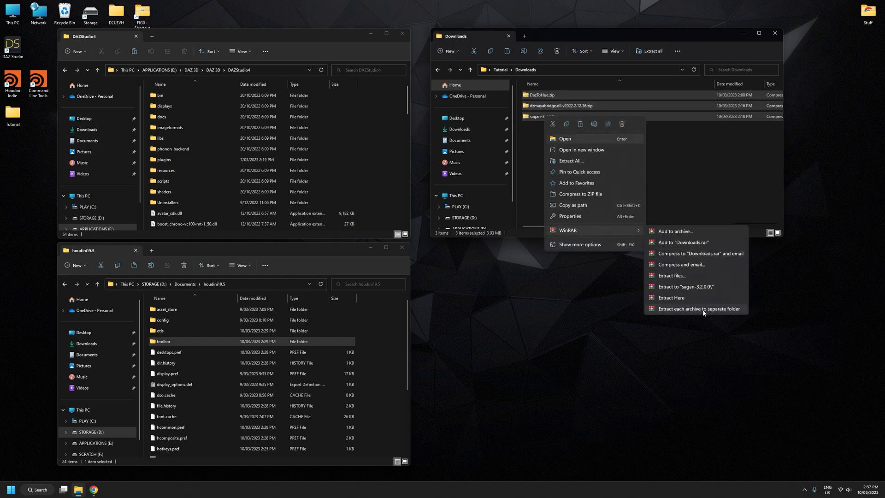
{"action": "left_click", "coordinate": [699, 308]}
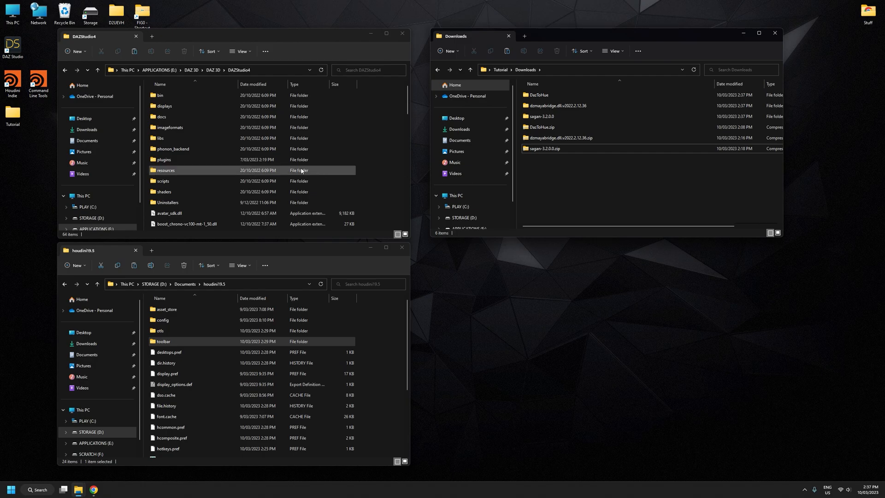
- Navigate File Explorer to the DAZStudio4\plugins folder
{"action": "scroll", "scroll_direction": "down", "scroll_amount": 3}
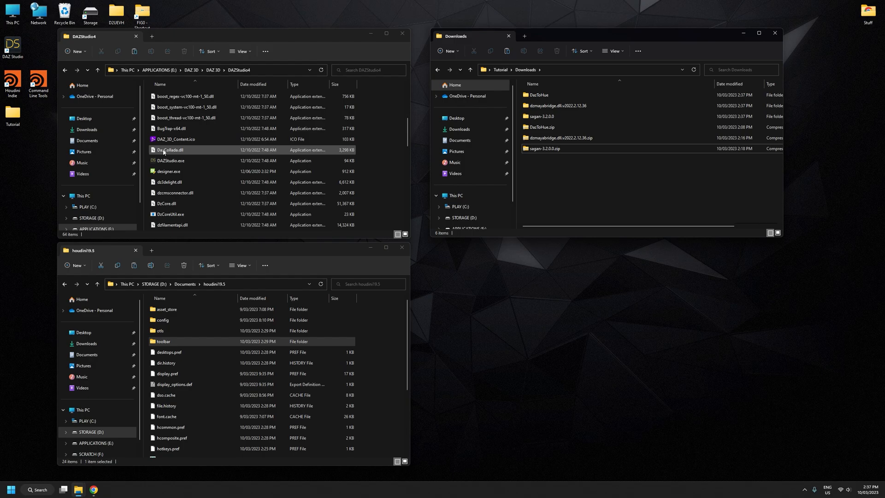
{"action": "left_click", "coordinate": [169, 161]}
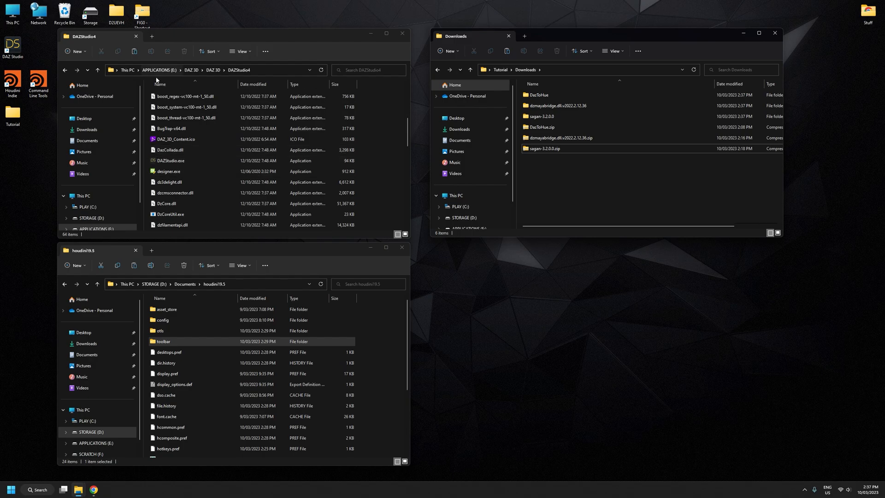
{"action": "left_click", "coordinate": [170, 160]}
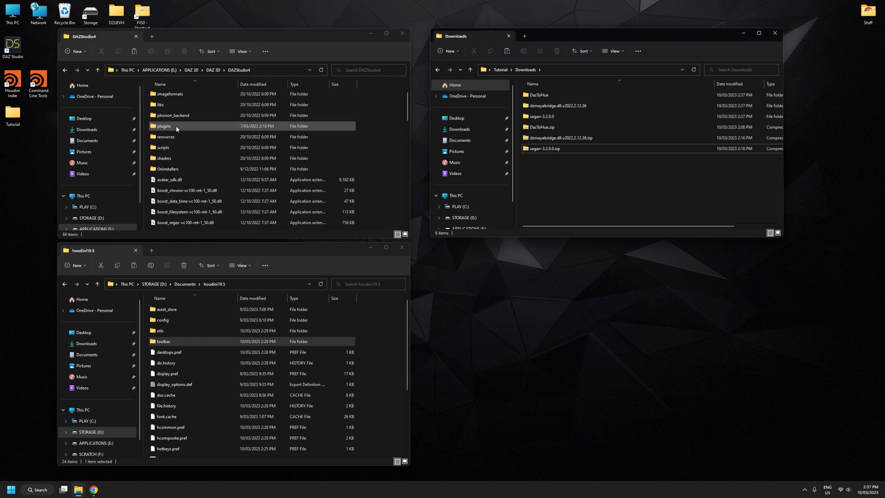
{"action": "double_click", "coordinate": [164, 125]}
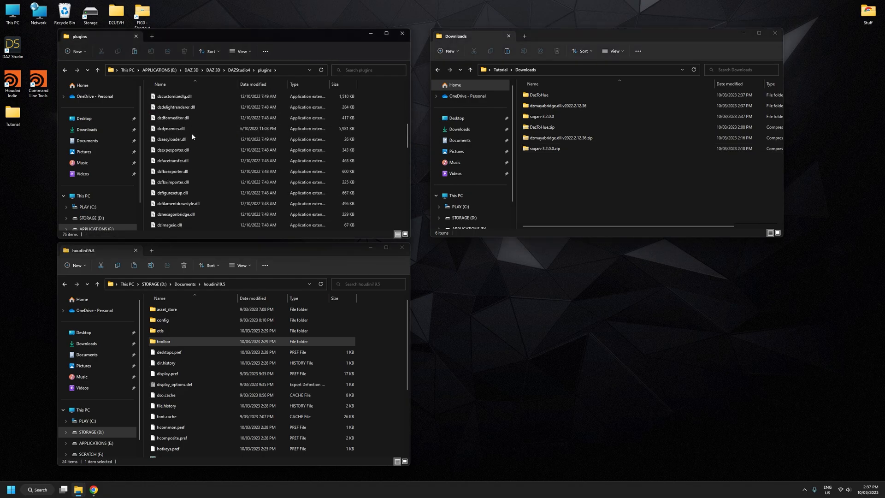
- Drag in dzmayabridge.dll and sagan3.dll, replacing the existing files each time
{"action": "left_click", "coordinate": [564, 148]}
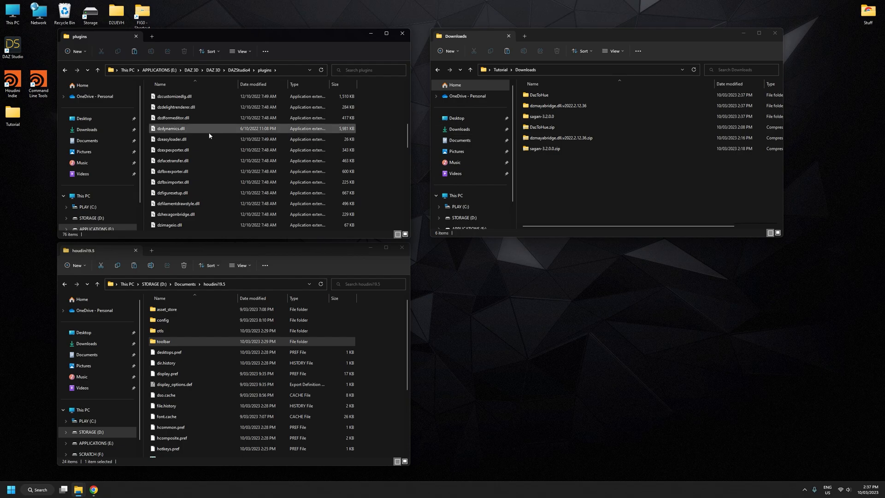
{"action": "left_click", "coordinate": [558, 105]}
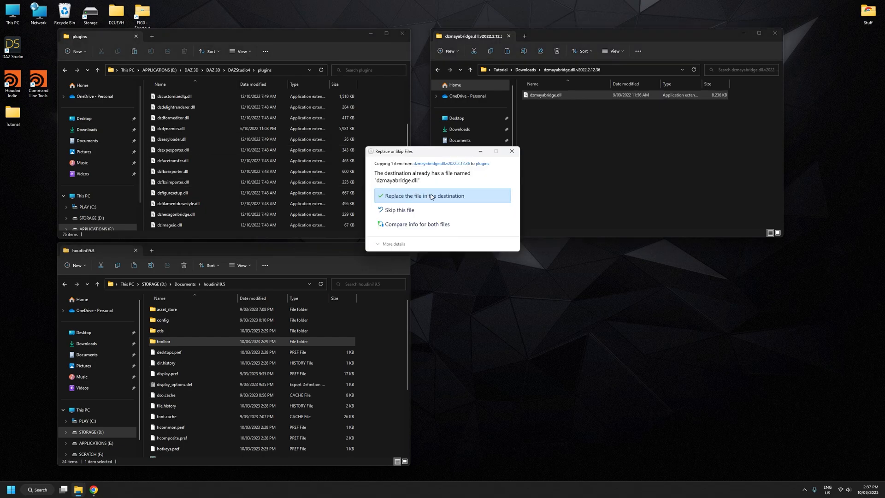
{"action": "left_click", "coordinate": [420, 196]}
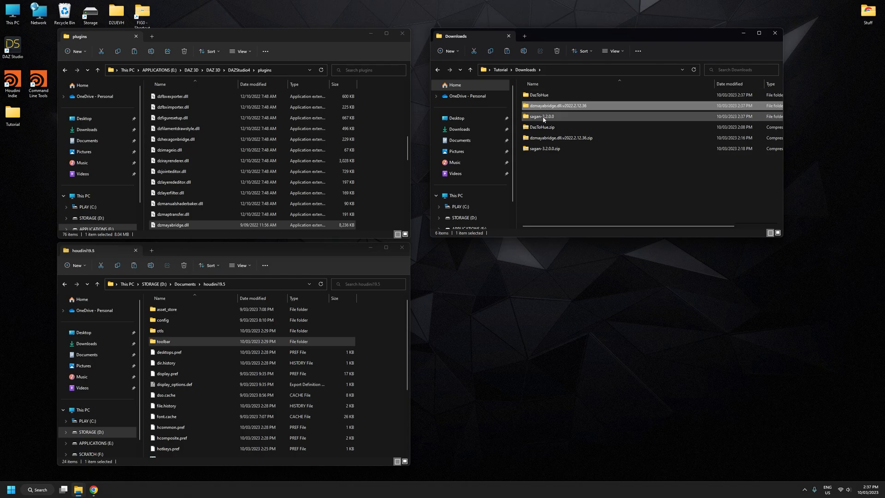
{"action": "double_click", "coordinate": [543, 116]}
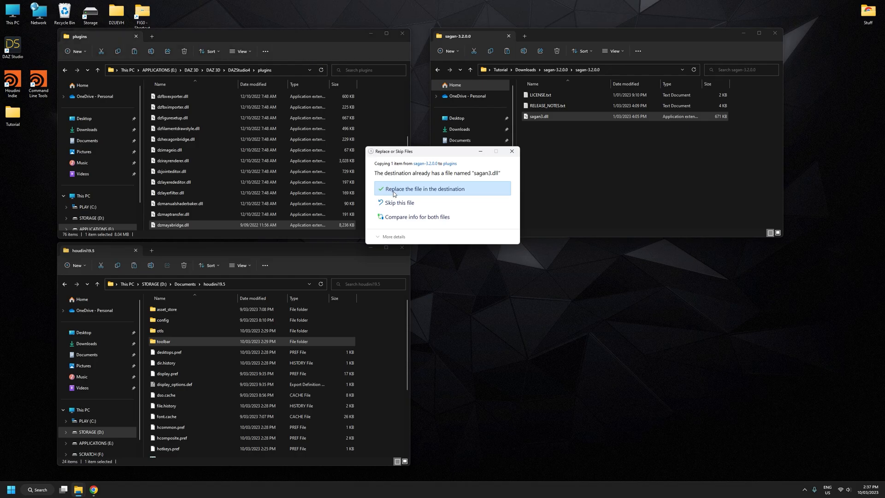
{"action": "left_click", "coordinate": [423, 189]}
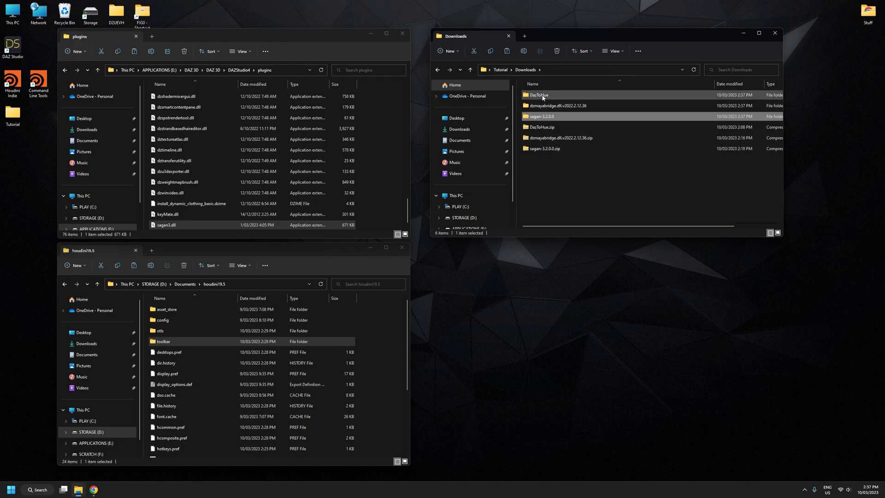
- Open the DazToHue folder, run hconfig to find the houdini19.5 preferences directory, then close the console
{"action": "double_click", "coordinate": [538, 94]}
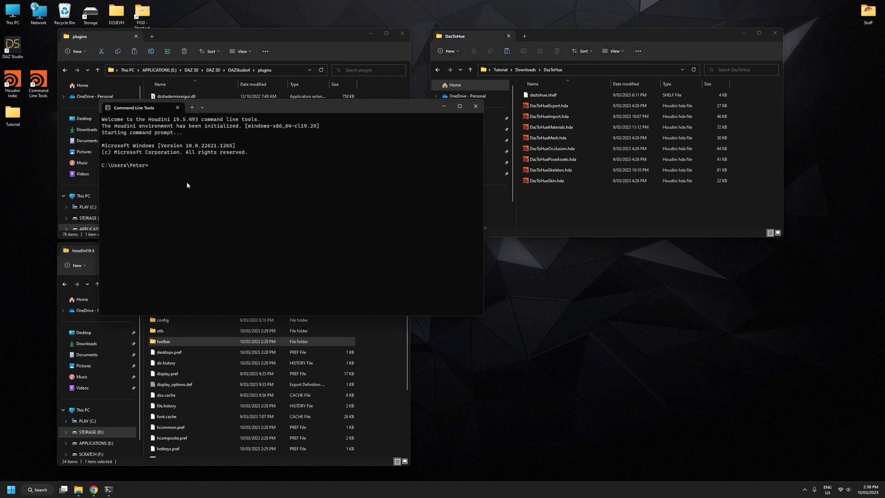
{"action": "type", "text": "hconfig"}
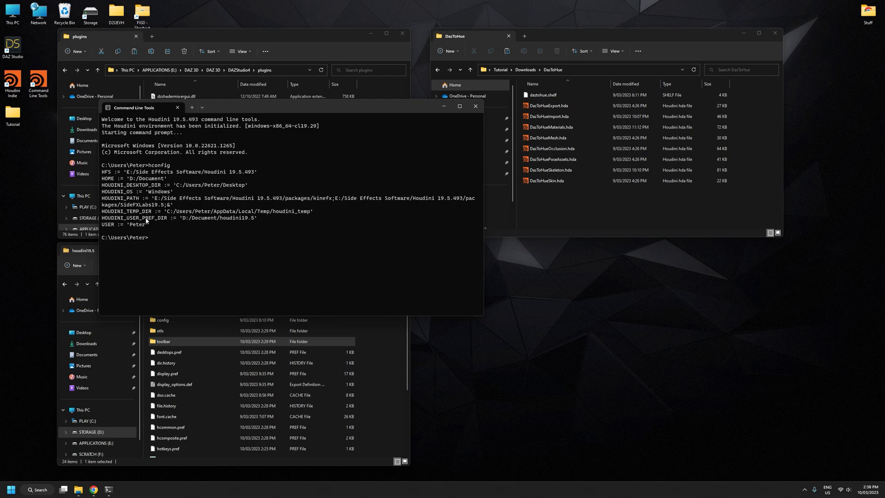
{"action": "double_click", "coordinate": [220, 218]}
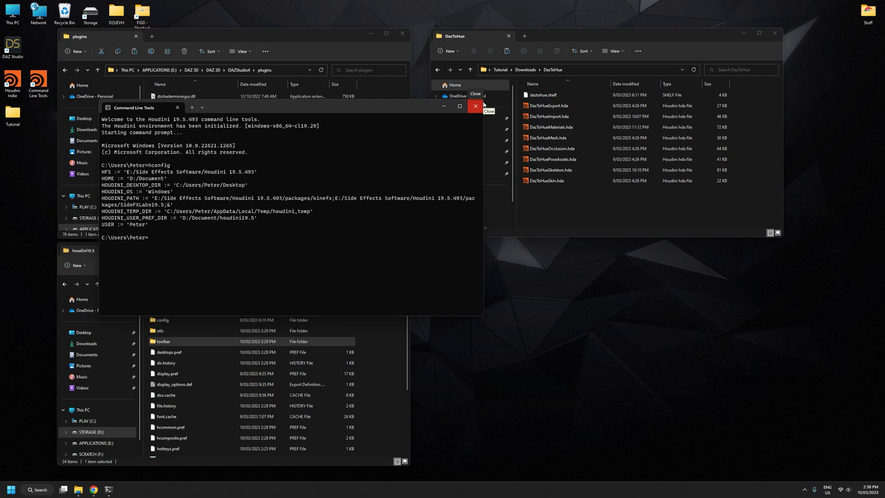
{"action": "left_click", "coordinate": [475, 108]}
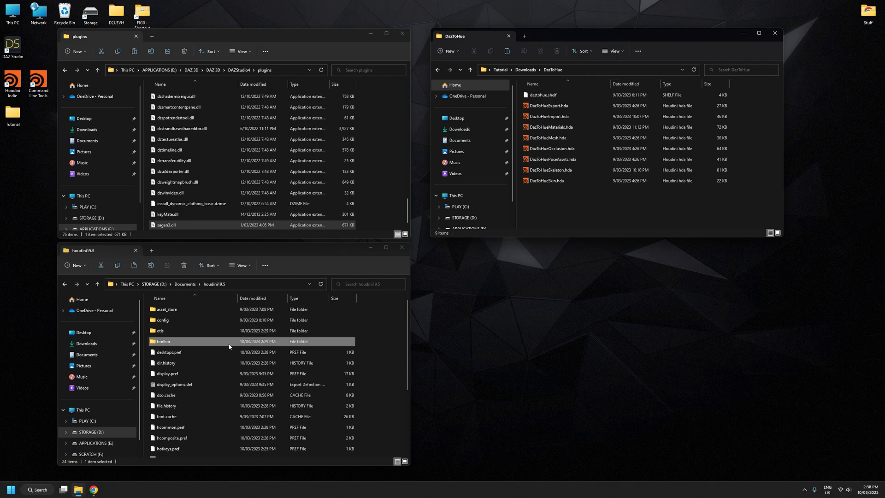
- Copy the DazToHue .hda files into houdini19.5\otls and daztohue.shelf into houdini19.5\toolbar
{"action": "left_click", "coordinate": [161, 330]}
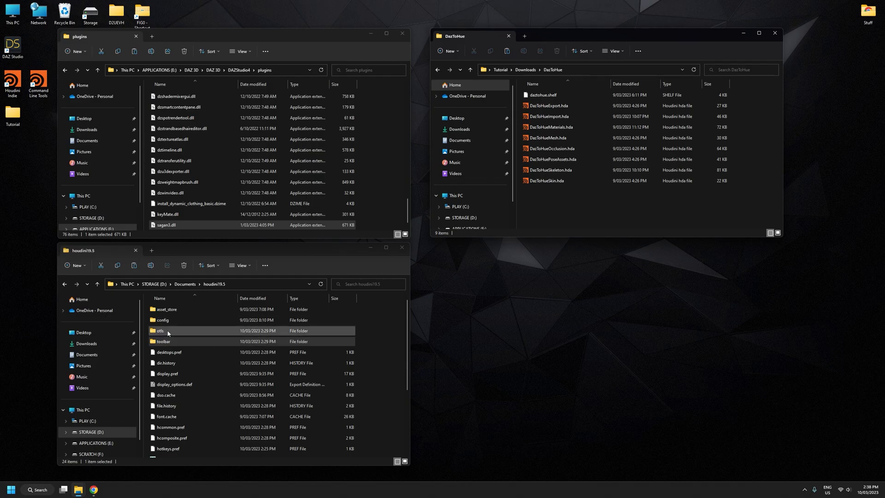
{"action": "left_click", "coordinate": [164, 342]}
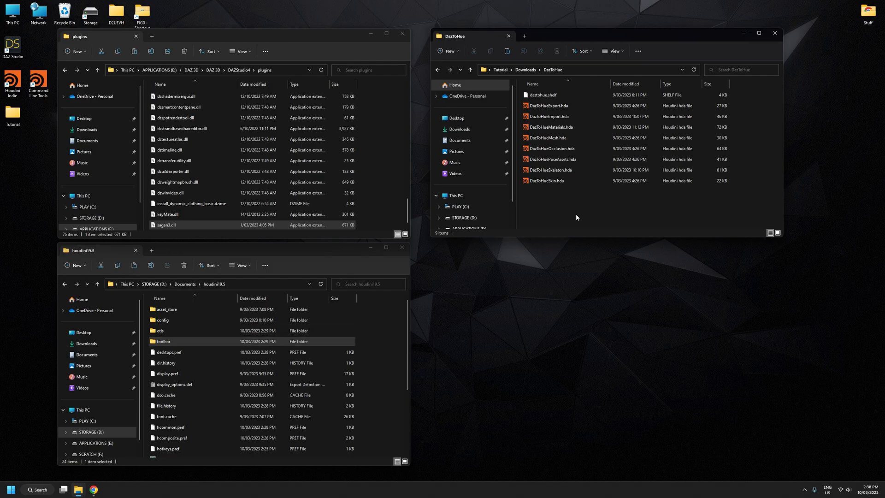
{"action": "mouse_move", "coordinate": [578, 217]}
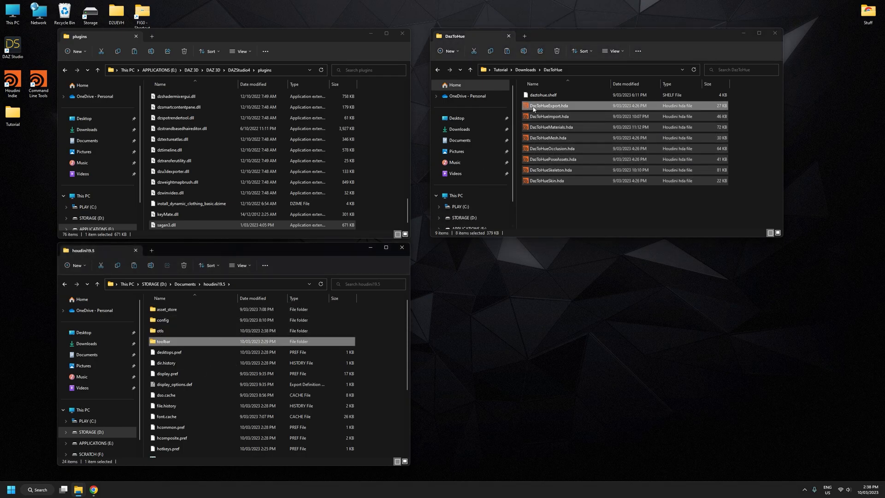
{"action": "left_click", "coordinate": [542, 94]}
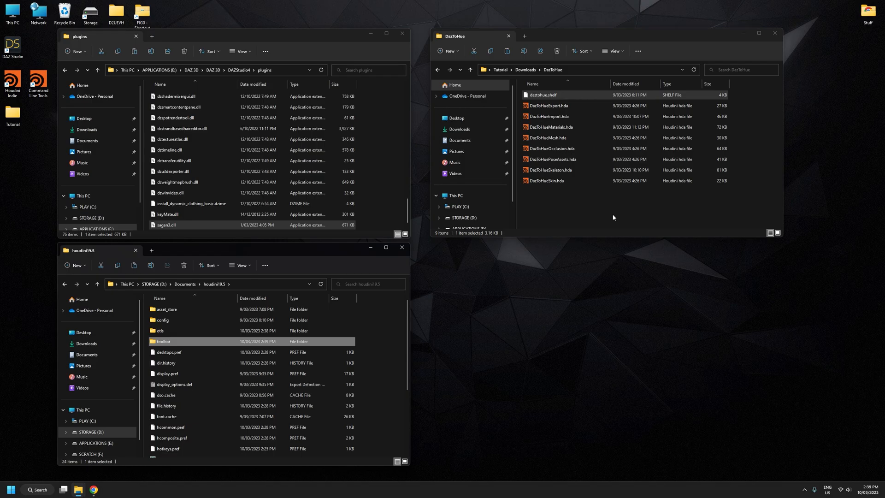
{"action": "mouse_move", "coordinate": [706, 215]}
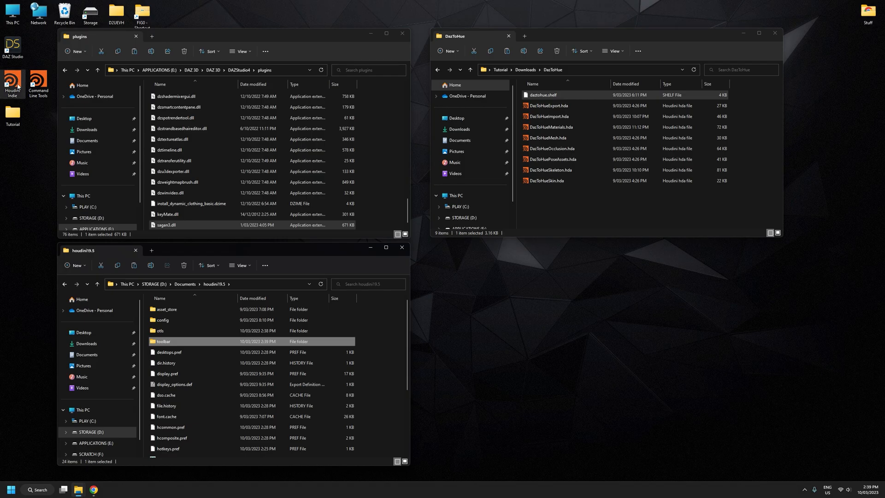
- Launch Daz Studio 4.21 Pro from its desktop shortcut
{"action": "double_click", "coordinate": [12, 46]}
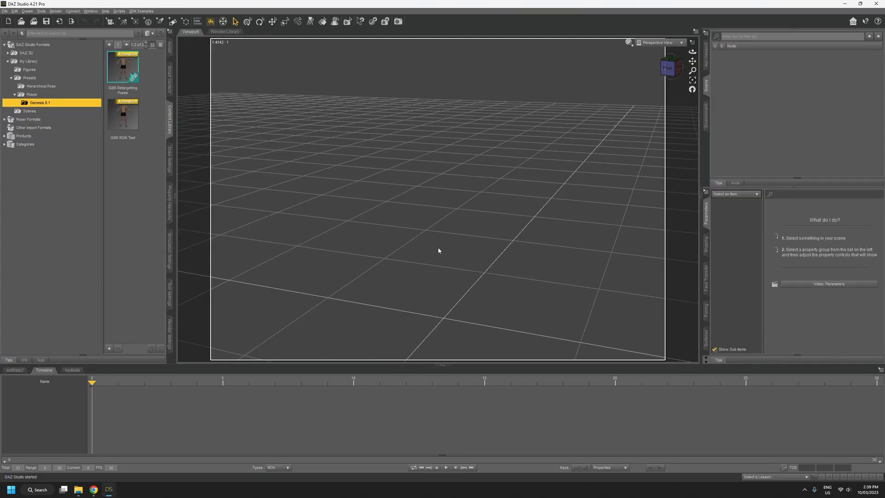
{"action": "mouse_move", "coordinate": [199, 71]}
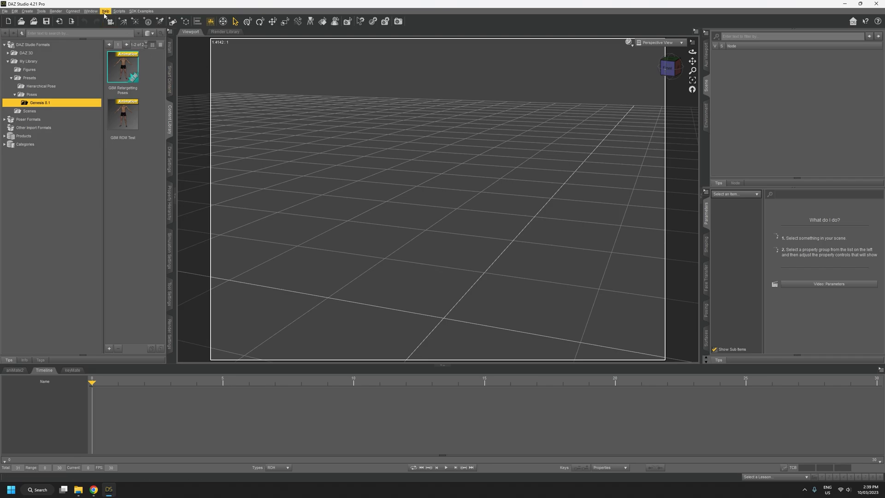
- Check About Installed Plugins for DazToHue and Daz To Maya Bridge 2022.2.12.36, then close it
{"action": "left_click", "coordinate": [105, 10]}
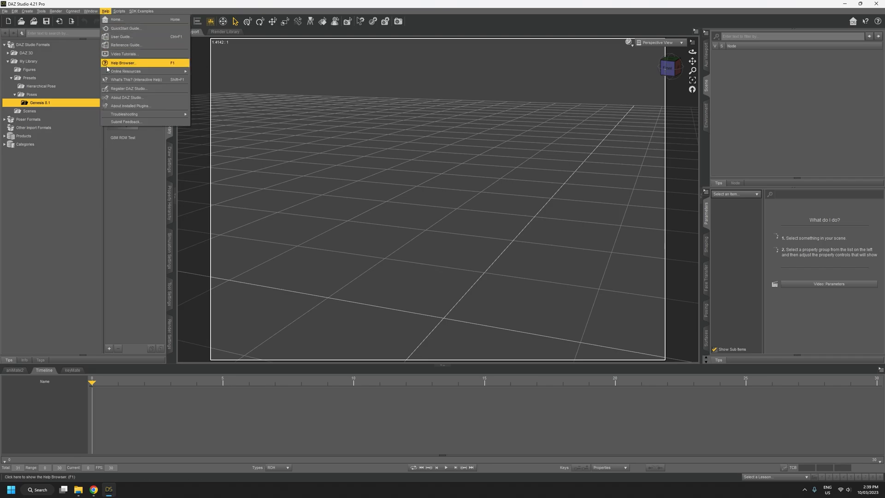
{"action": "mouse_move", "coordinate": [131, 106]}
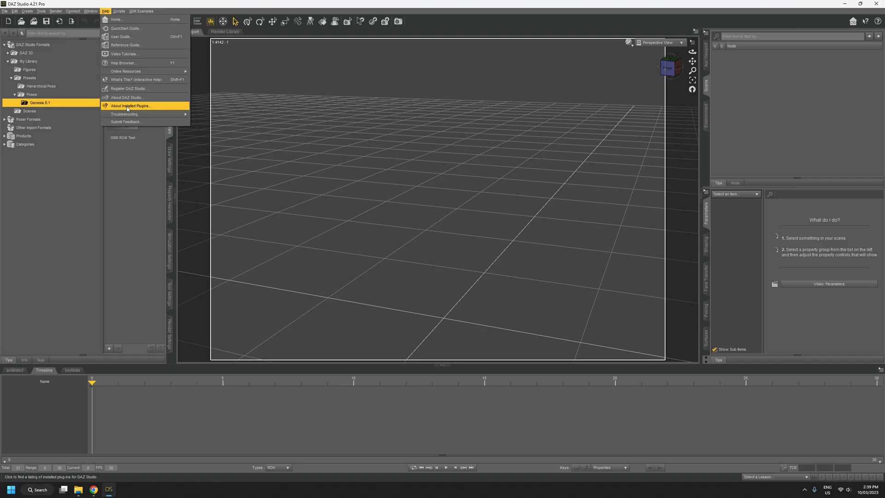
{"action": "left_click", "coordinate": [131, 106]}
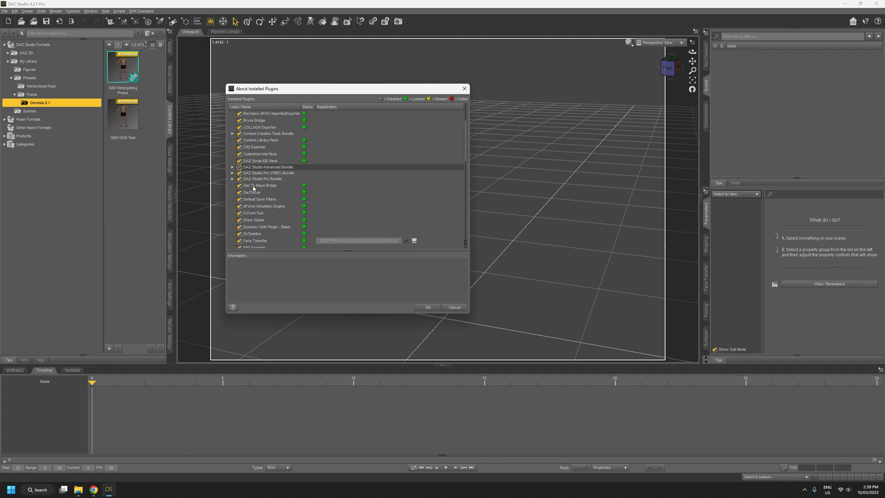
{"action": "left_click", "coordinate": [260, 185]}
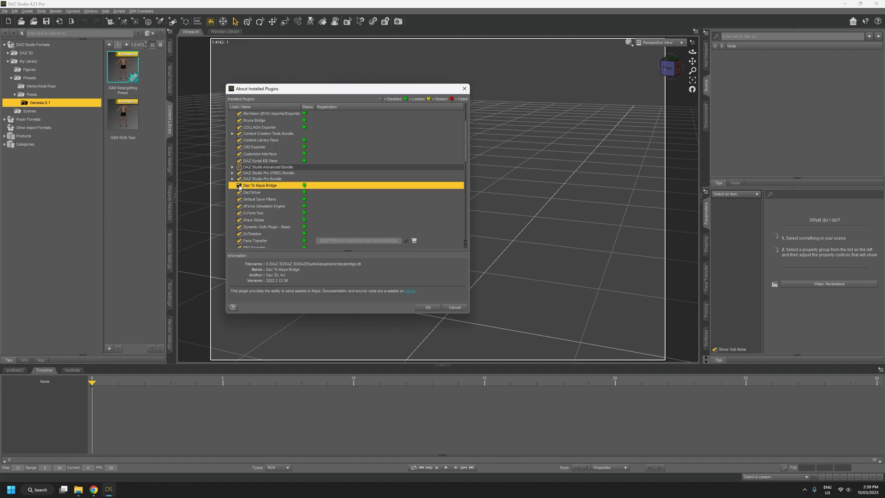
{"action": "left_click", "coordinate": [238, 185]}
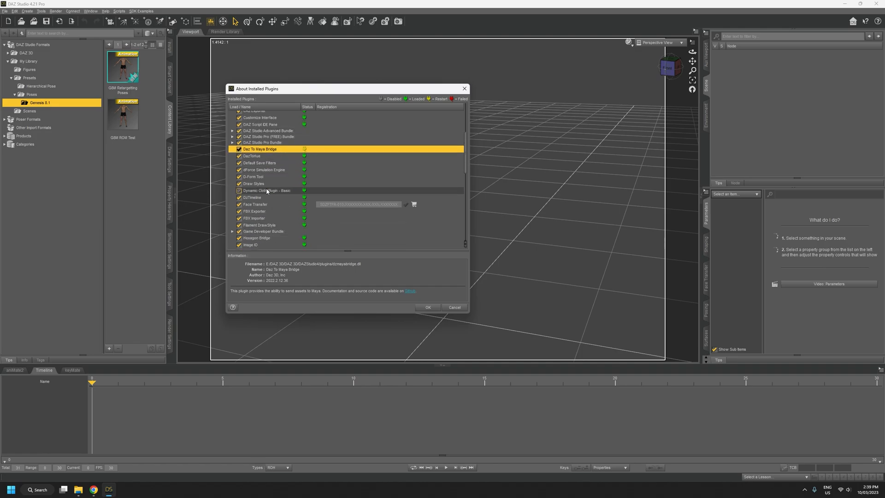
{"action": "scroll", "scroll_direction": "down", "scroll_amount": 3}
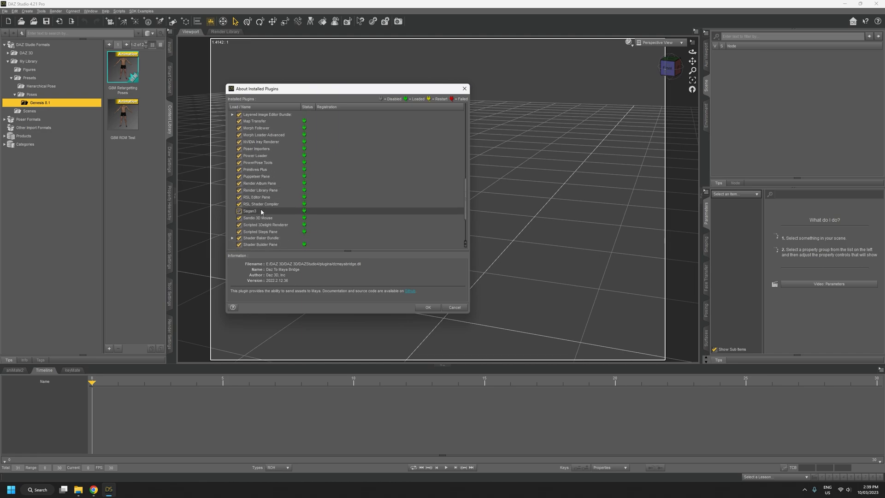
{"action": "left_click", "coordinate": [240, 210]}
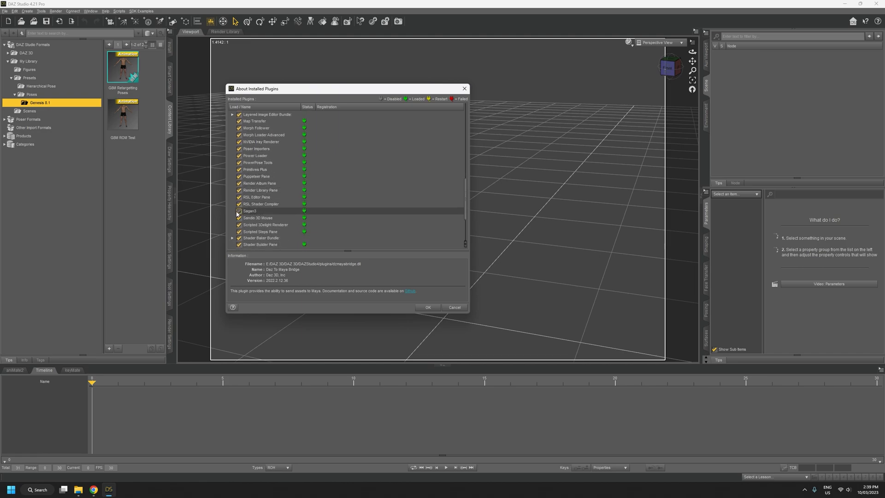
{"action": "left_click", "coordinate": [239, 211]}
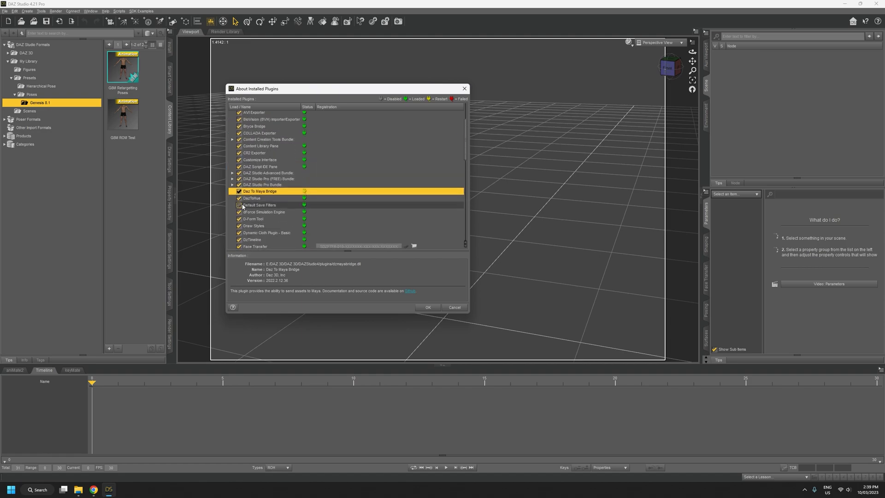
{"action": "left_click", "coordinate": [427, 307]}
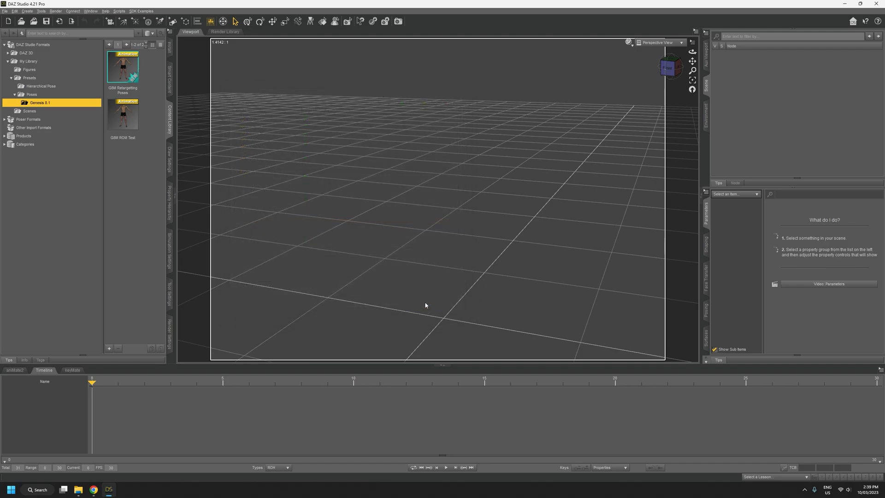
{"action": "mouse_move", "coordinate": [473, 180]}
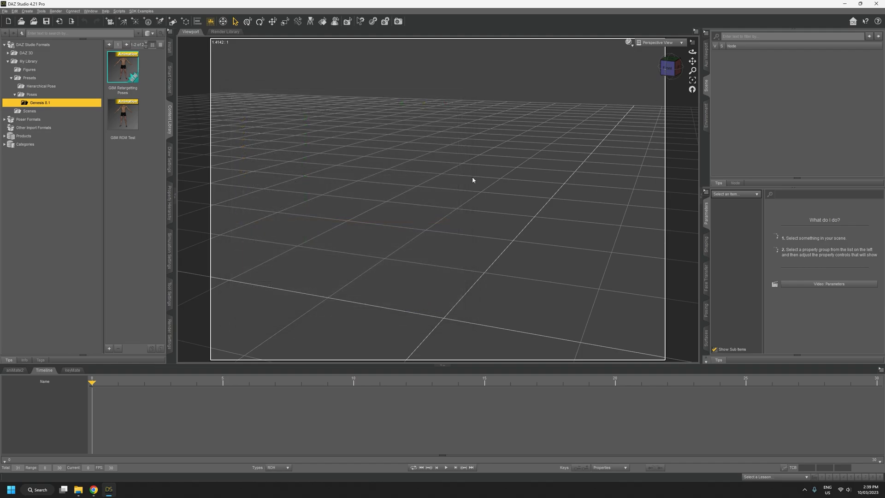
{"action": "mouse_move", "coordinate": [195, 103]}
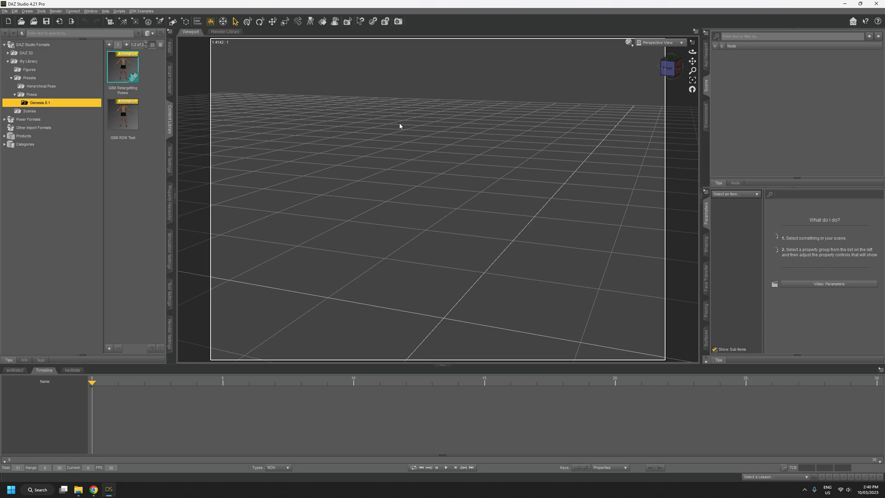
{"action": "mouse_move", "coordinate": [156, 89]}
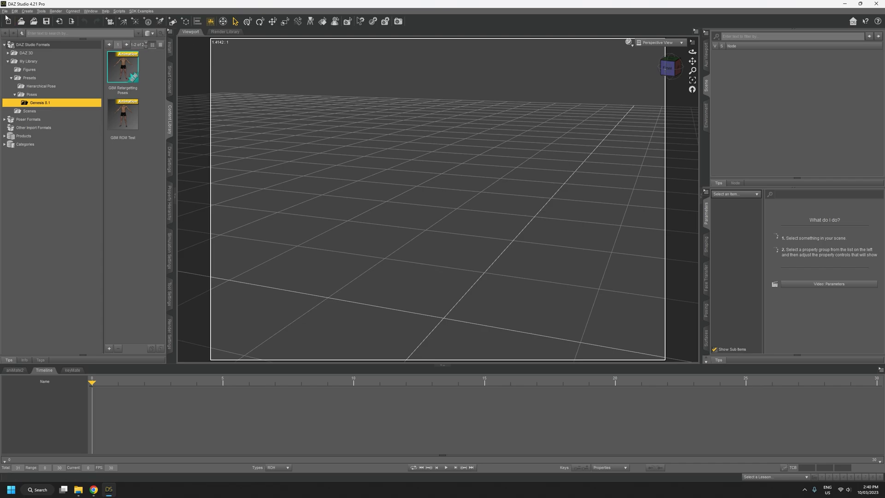
{"action": "left_click", "coordinate": [5, 11]}
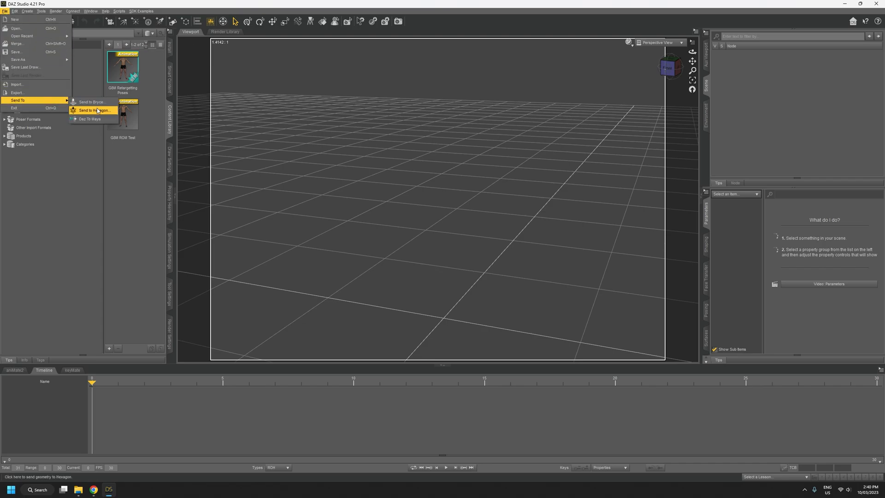
{"action": "mouse_move", "coordinate": [89, 119]}
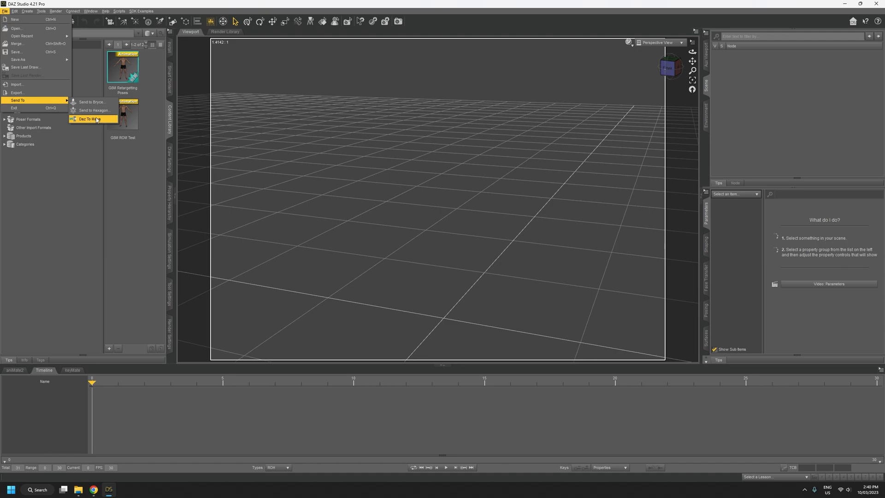
{"action": "left_click", "coordinate": [14, 11]}
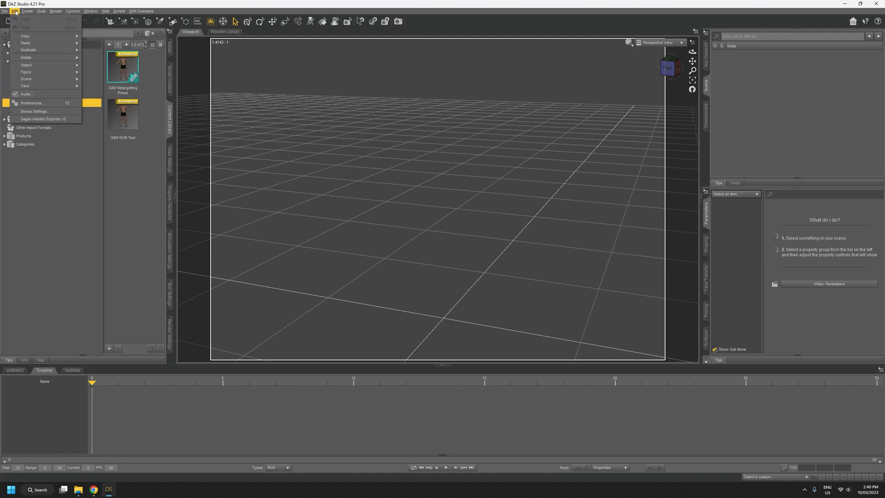
{"action": "mouse_move", "coordinate": [25, 36]}
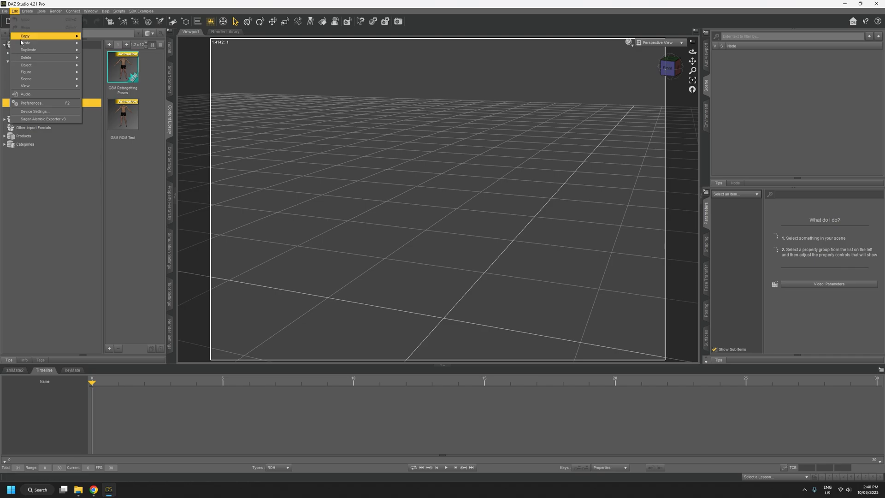
{"action": "mouse_move", "coordinate": [44, 119]}
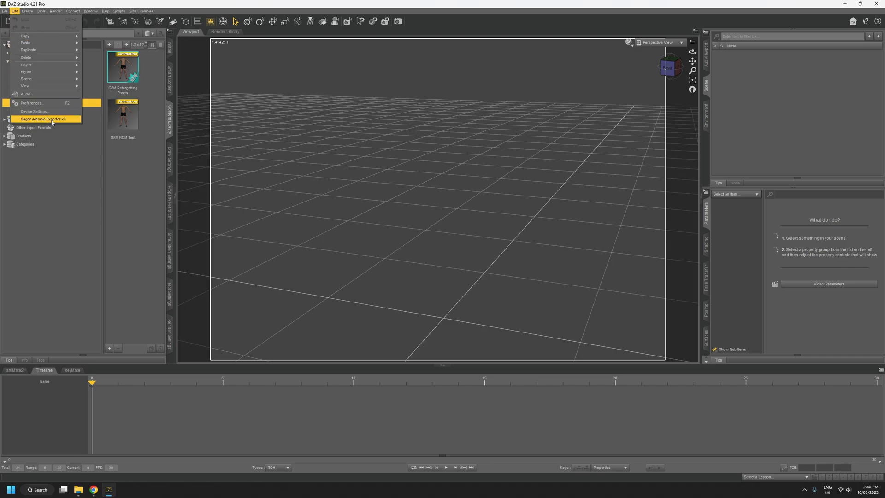
{"action": "mouse_move", "coordinate": [64, 145]}
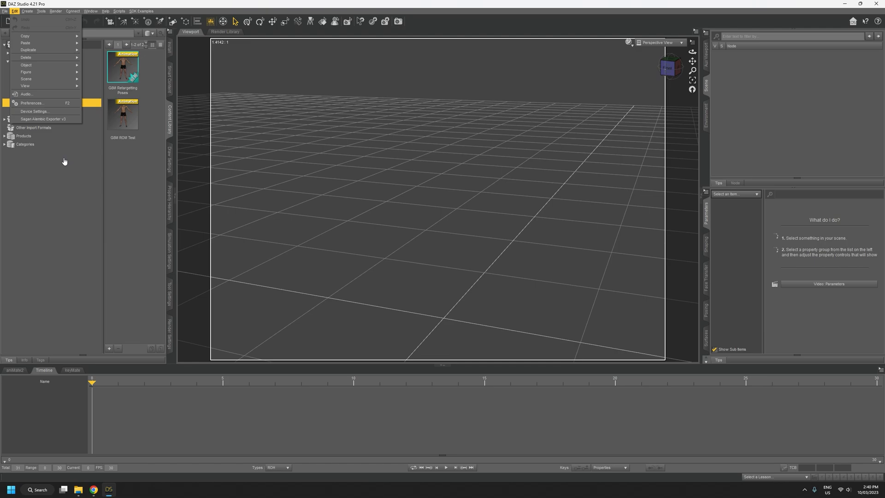
{"action": "left_click", "coordinate": [25, 64]}
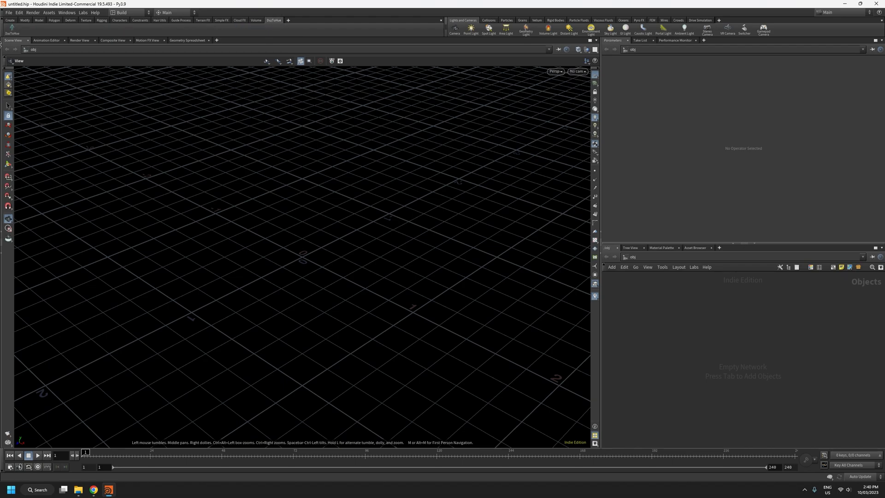
{"action": "mouse_move", "coordinate": [27, 33]}
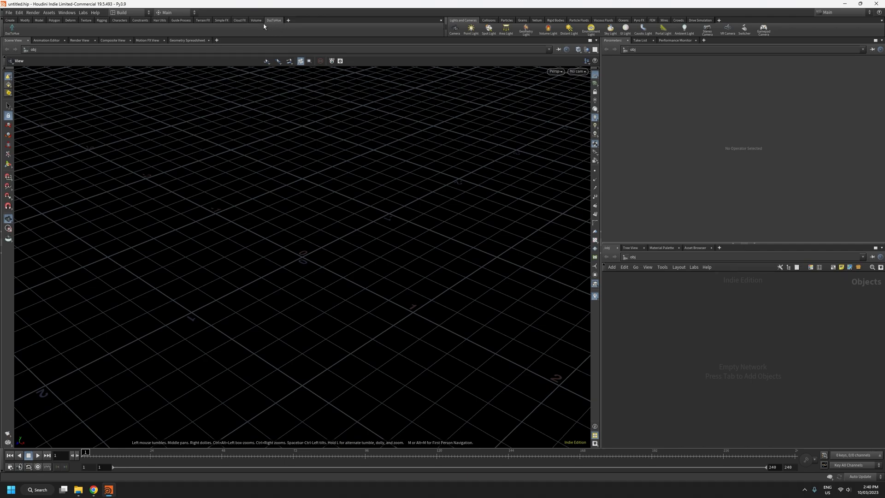
- Remove the DazToHue shelf tab, then tick DazToHue in the shelf set's Shelves list
{"action": "left_click", "coordinate": [288, 20]}
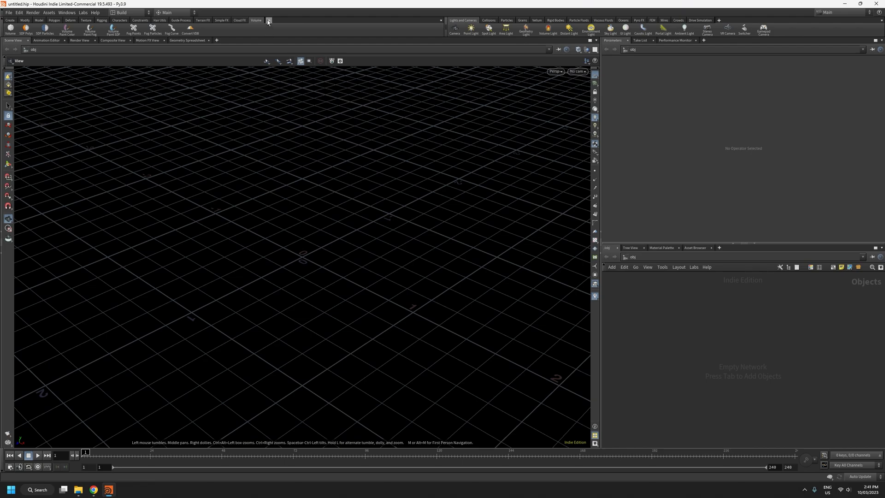
{"action": "left_click", "coordinate": [269, 20]}
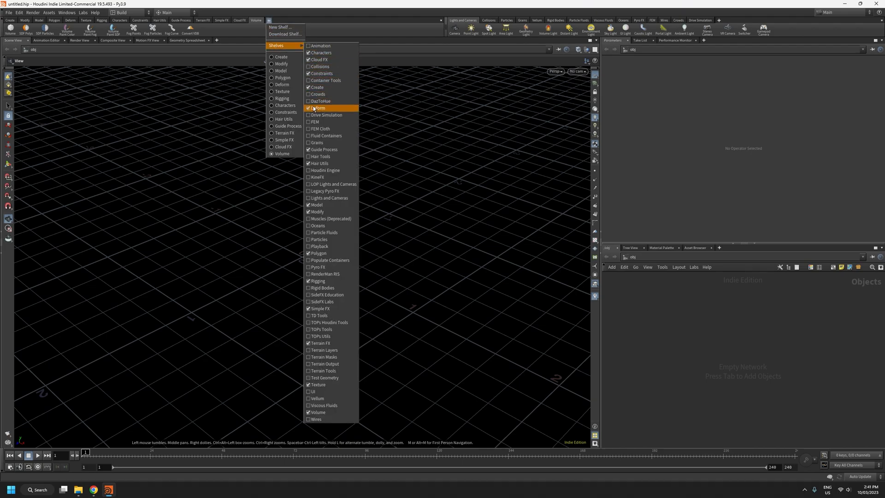
{"action": "left_click", "coordinate": [321, 101]}
{"action": "type", "text": "geo"}
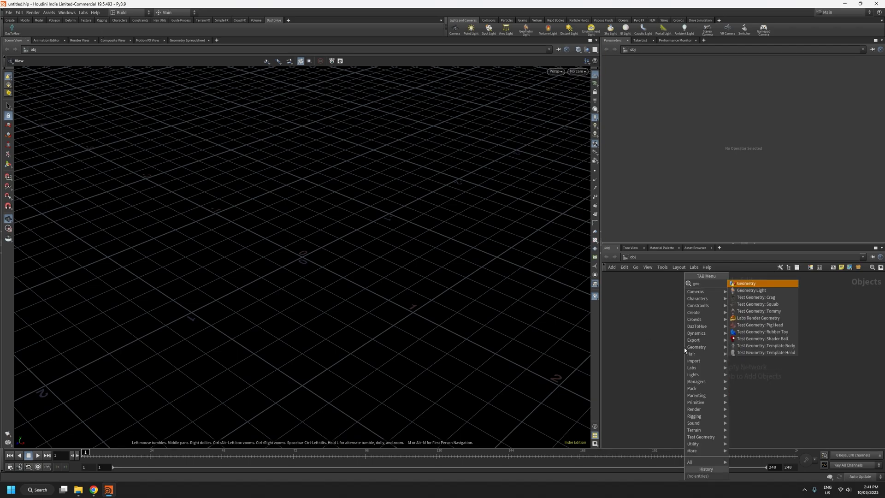
- Add a geo1 Geometry object and bring up its node menu to find DazToHue nodes
{"action": "left_click", "coordinate": [746, 284]}
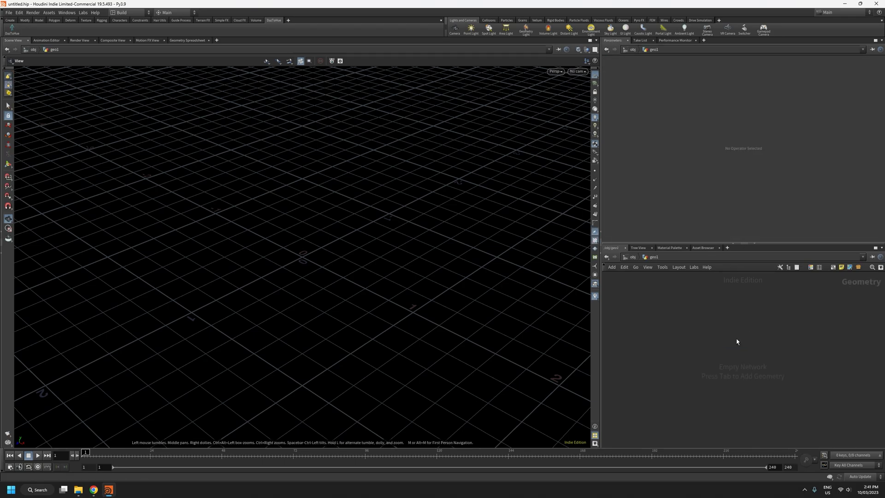
{"action": "key", "text": "tab"}
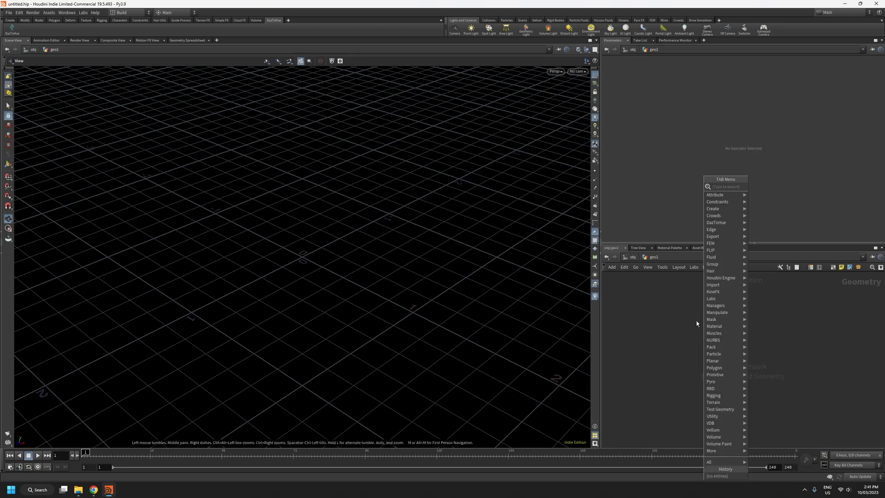
{"action": "mouse_move", "coordinate": [716, 222]}
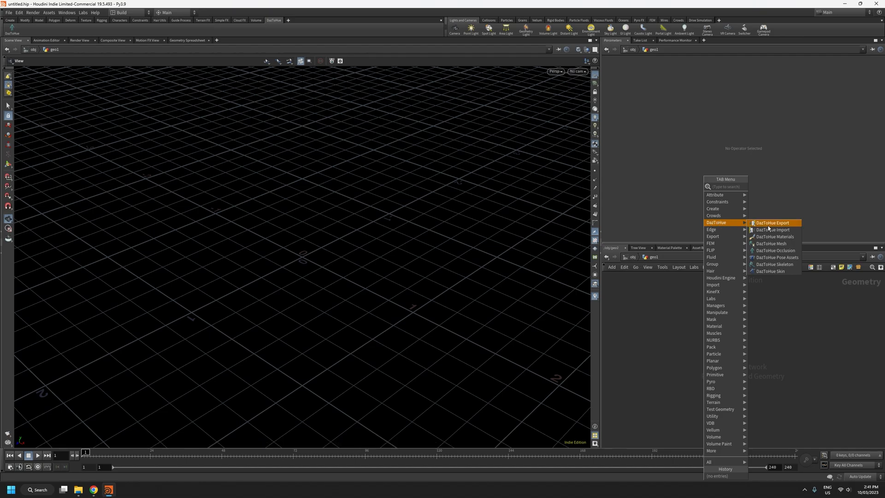
{"action": "mouse_move", "coordinate": [776, 257]}
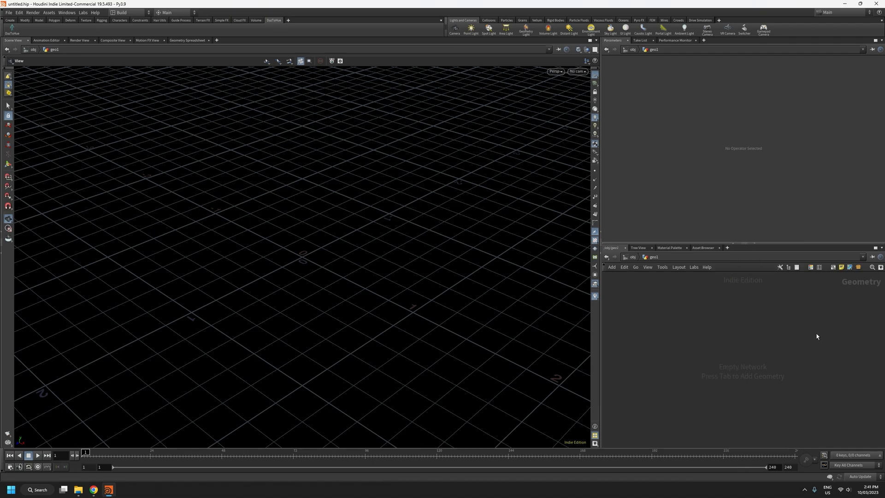
{"action": "mouse_move", "coordinate": [710, 334]}
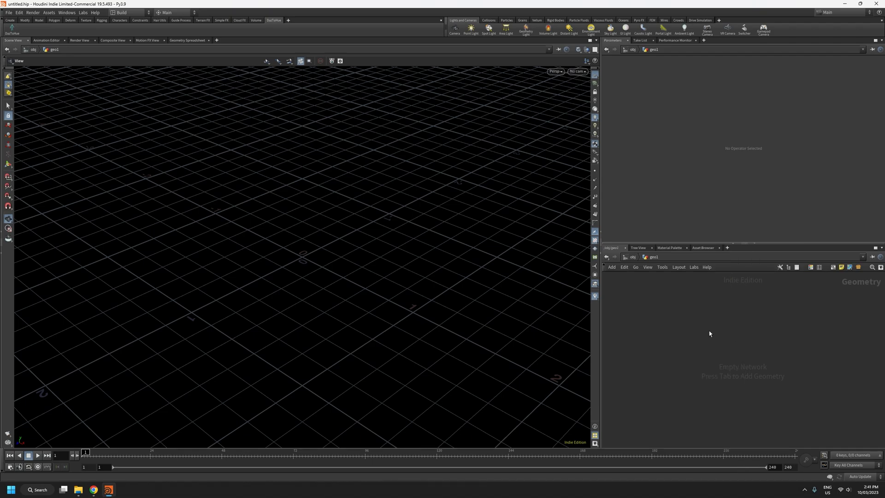
{"action": "mouse_move", "coordinate": [704, 331]}
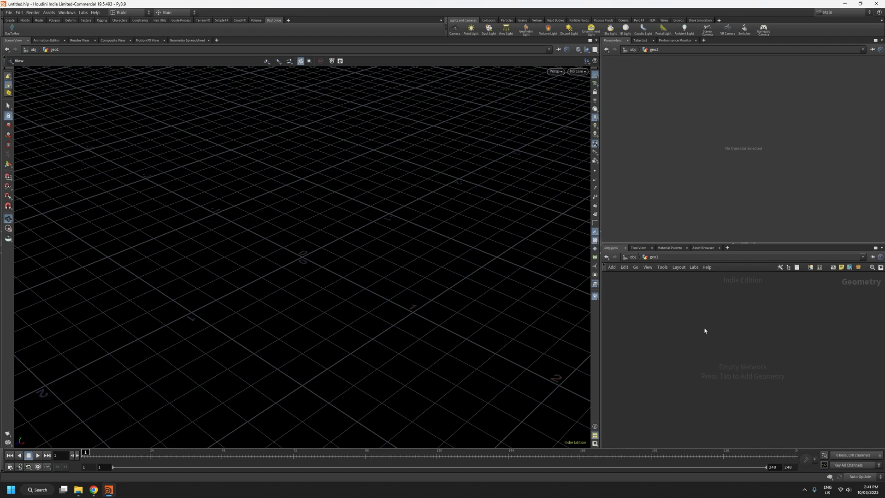
{"action": "mouse_move", "coordinate": [710, 338]}
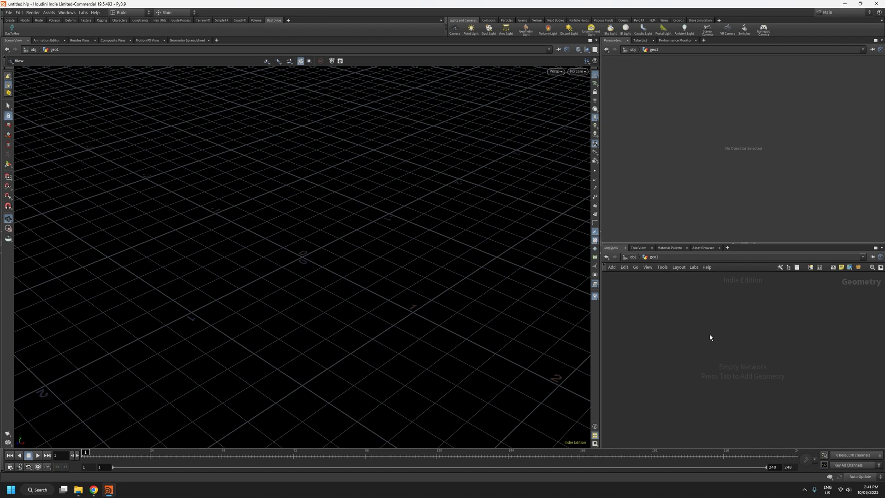